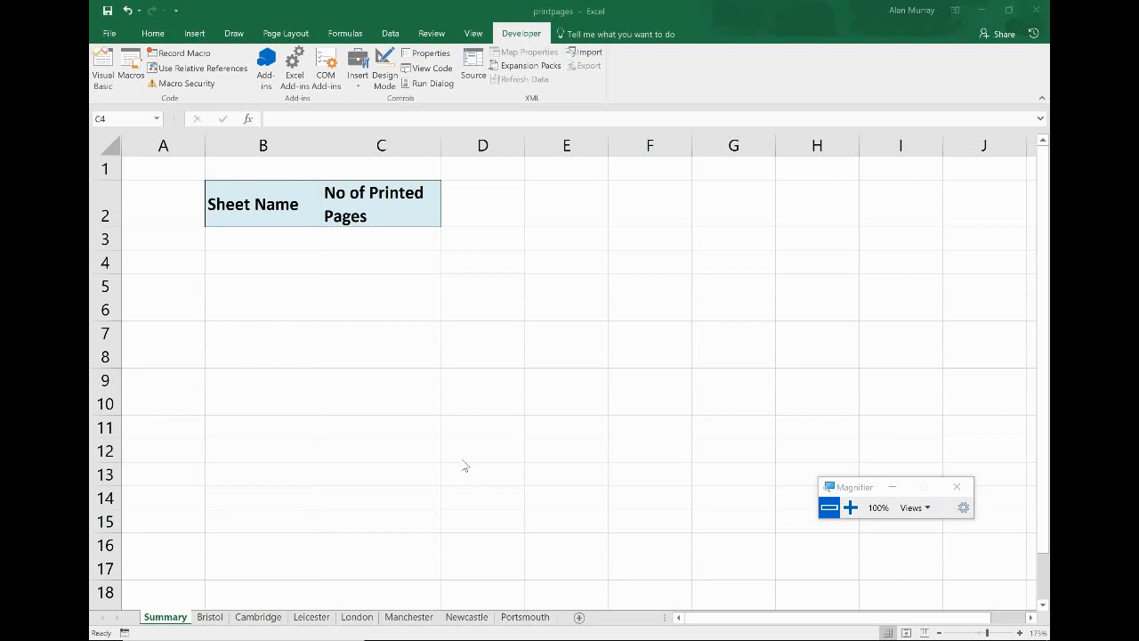
mouse_move(356, 293)
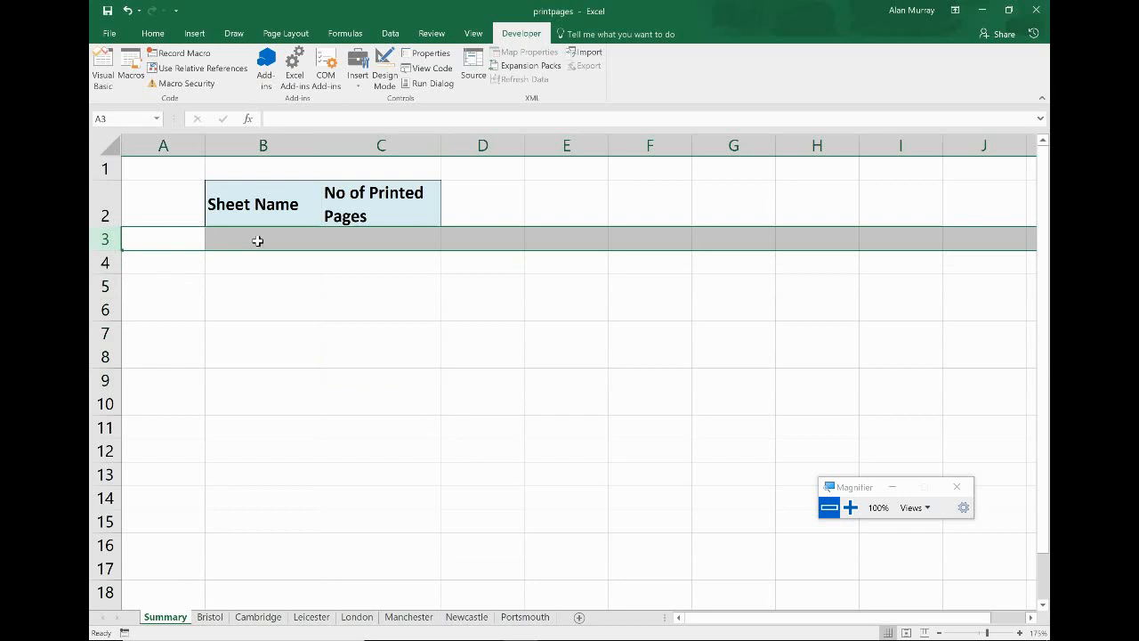
mouse_move(265, 309)
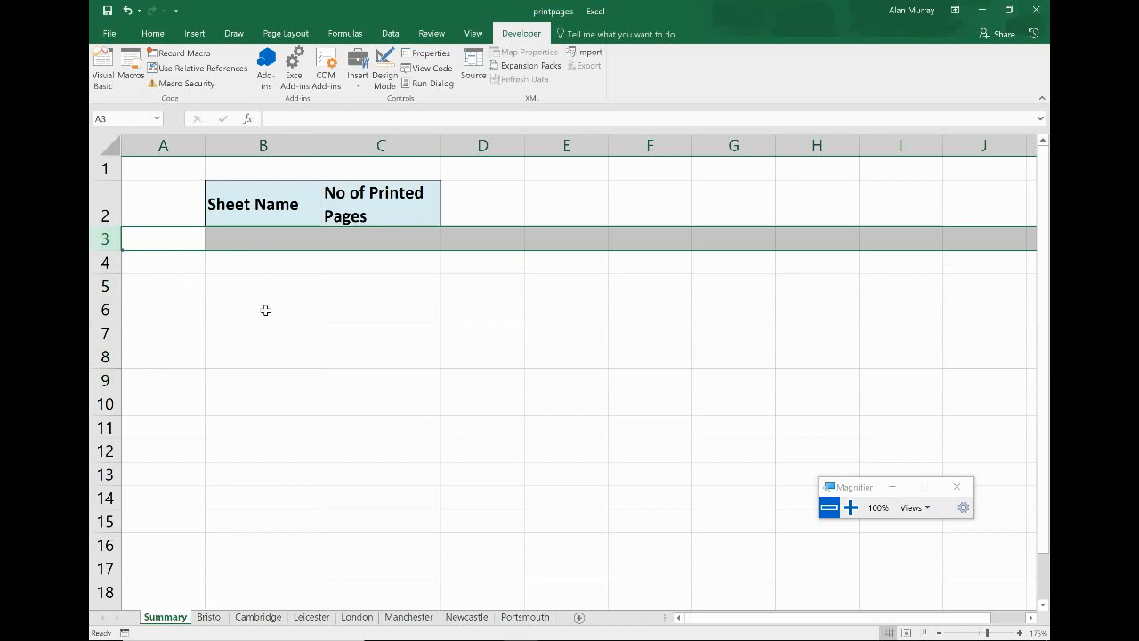
mouse_move(305, 272)
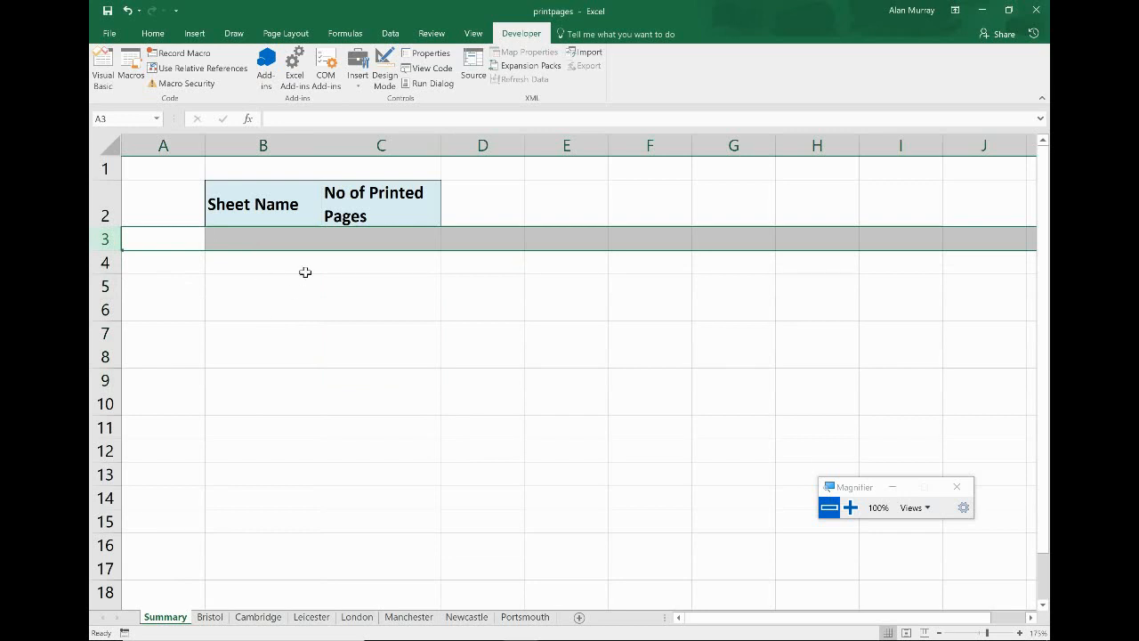
mouse_move(379, 278)
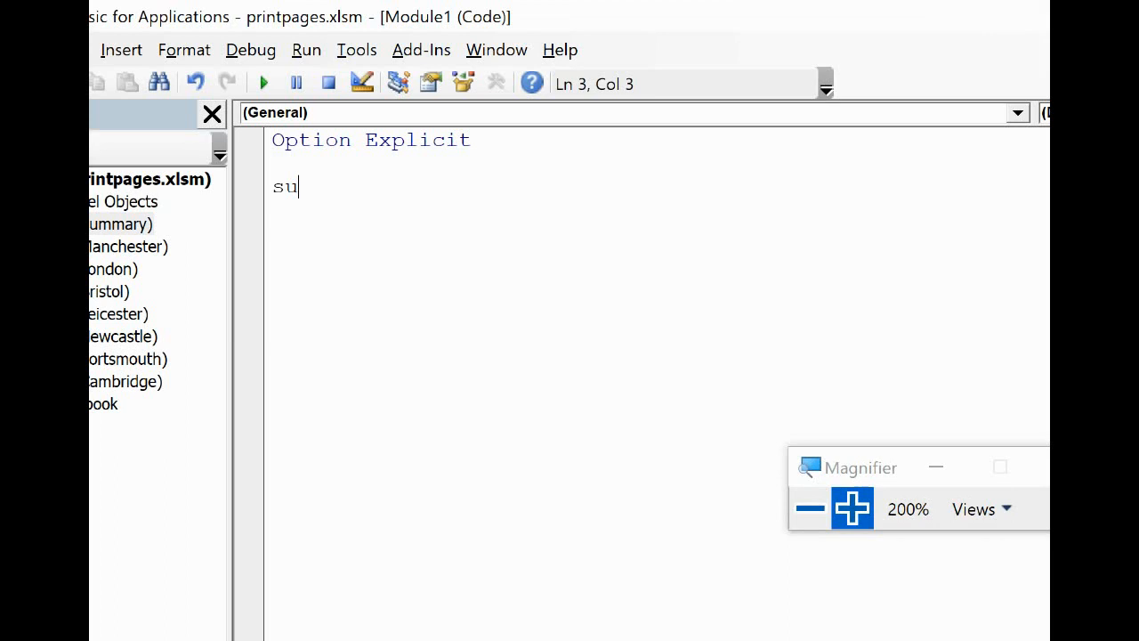
Create Sub PrintPages in Module1 with Dim r As Long and Dim s As Byte.
text(b Pri)
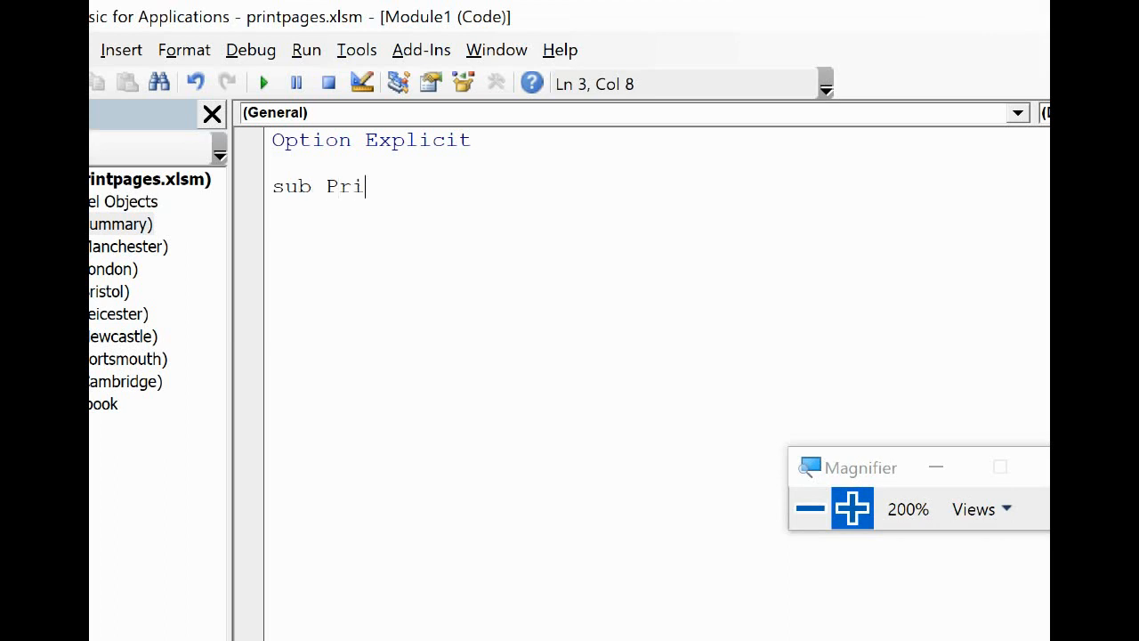
text(ntPages)
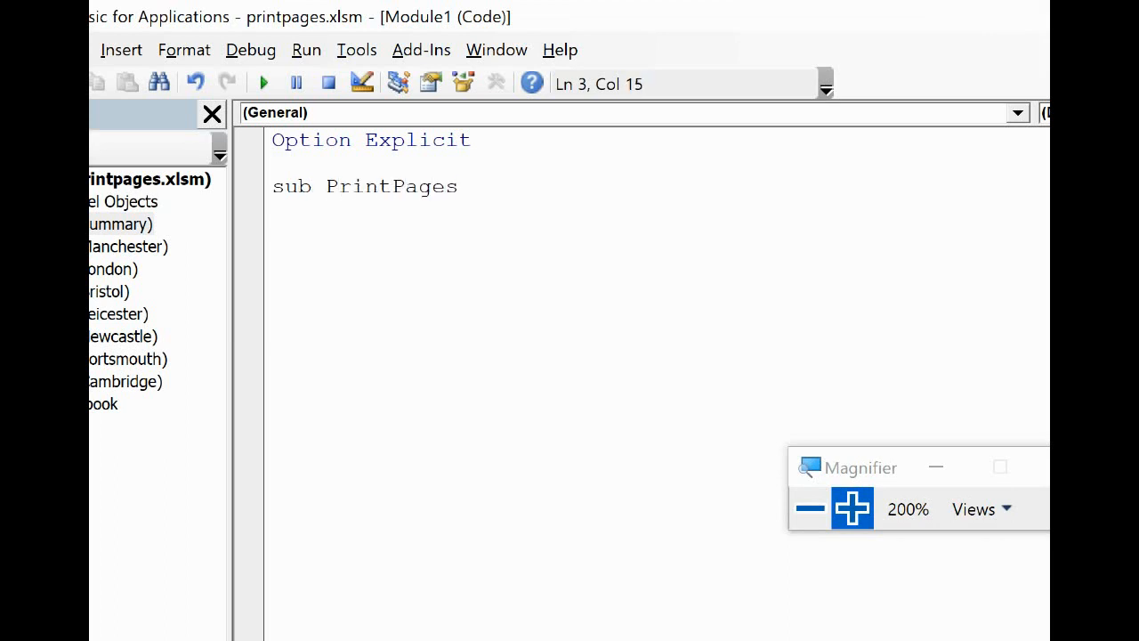
key(enter)
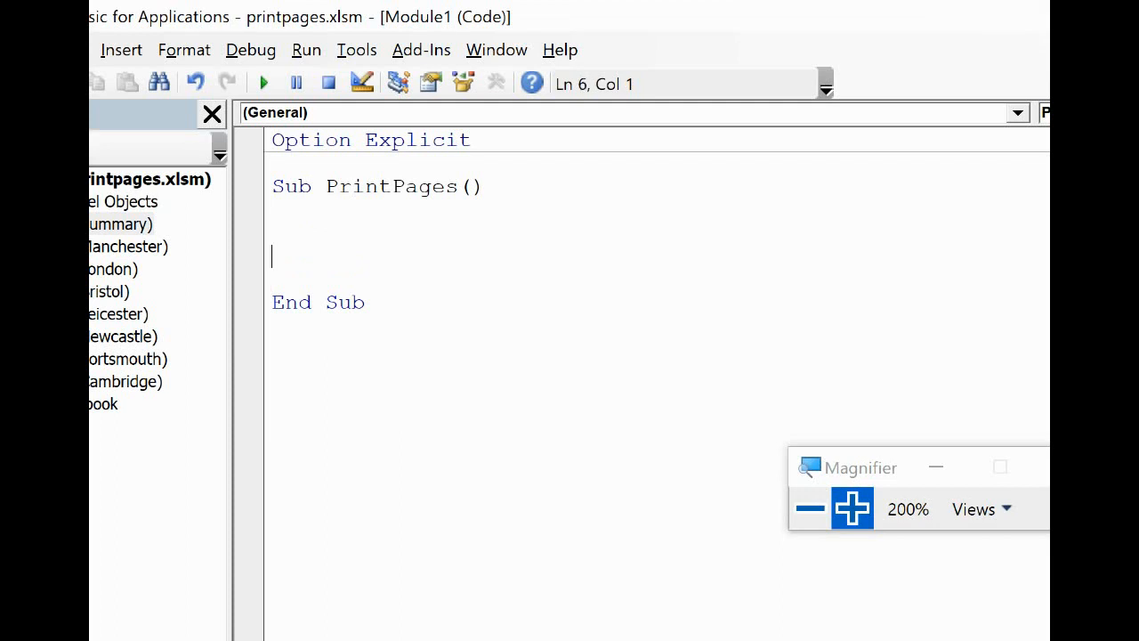
text(di)
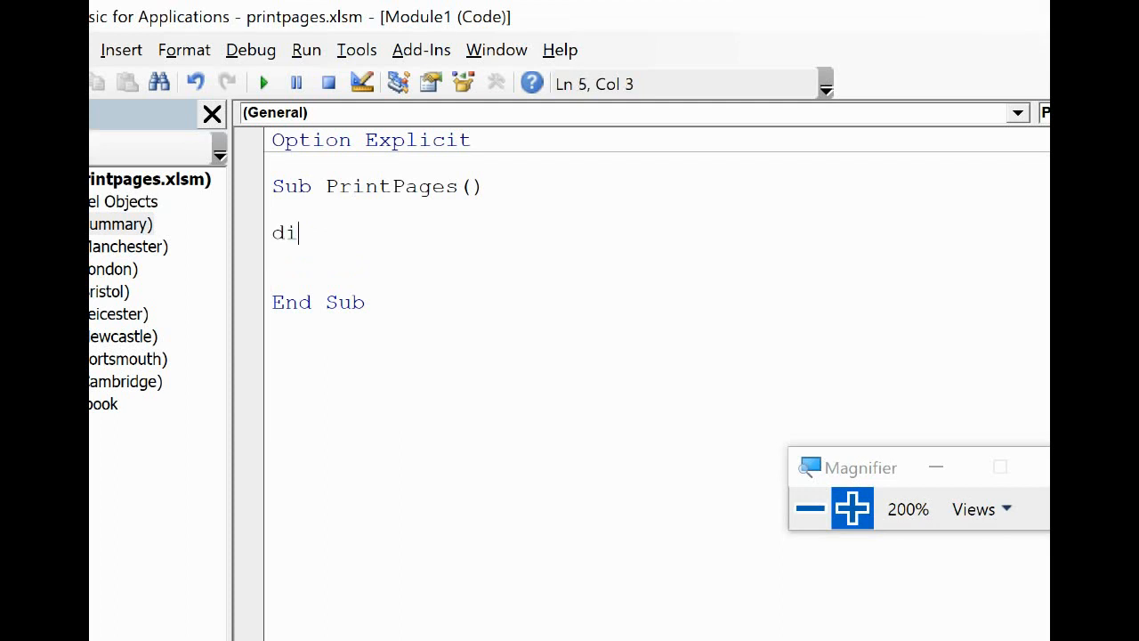
text(m r As Long)
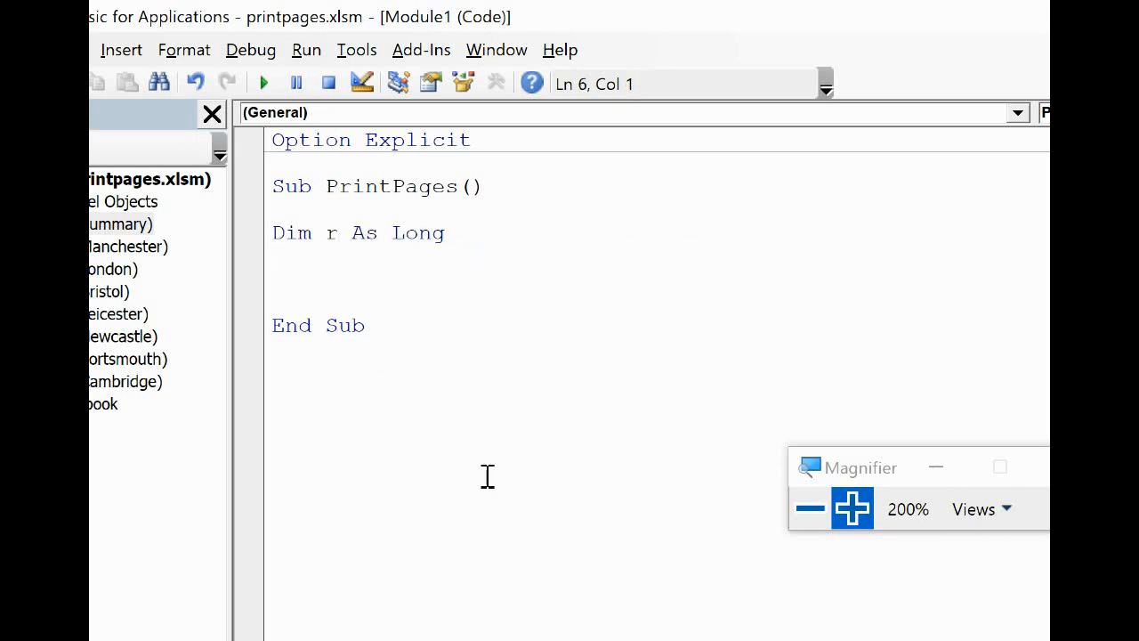
text(dim s as)
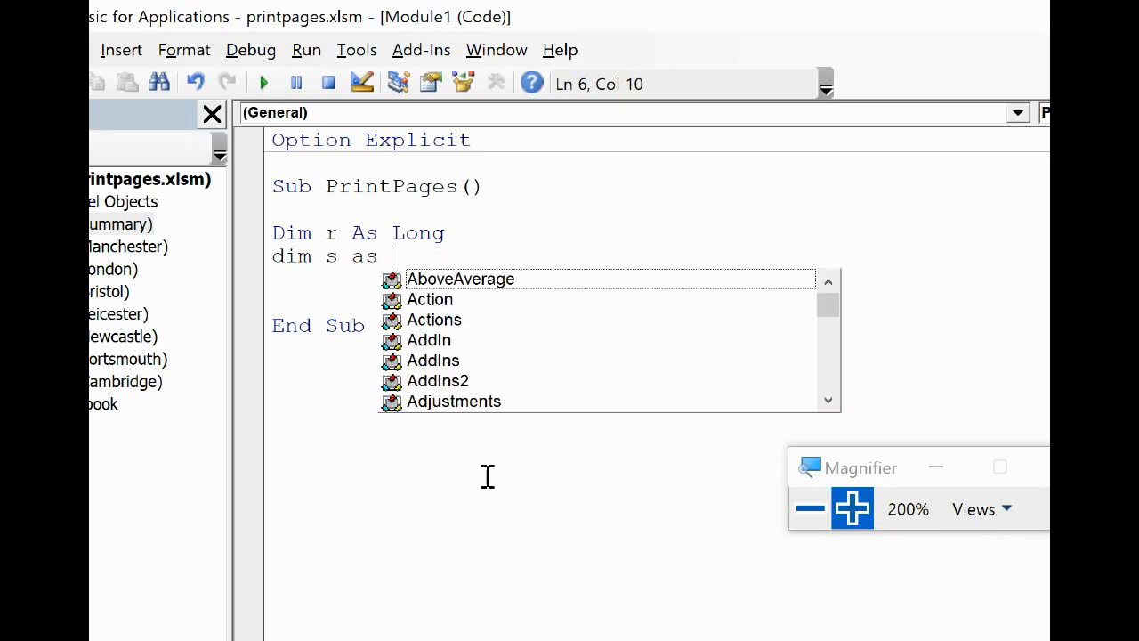
text(Byte)
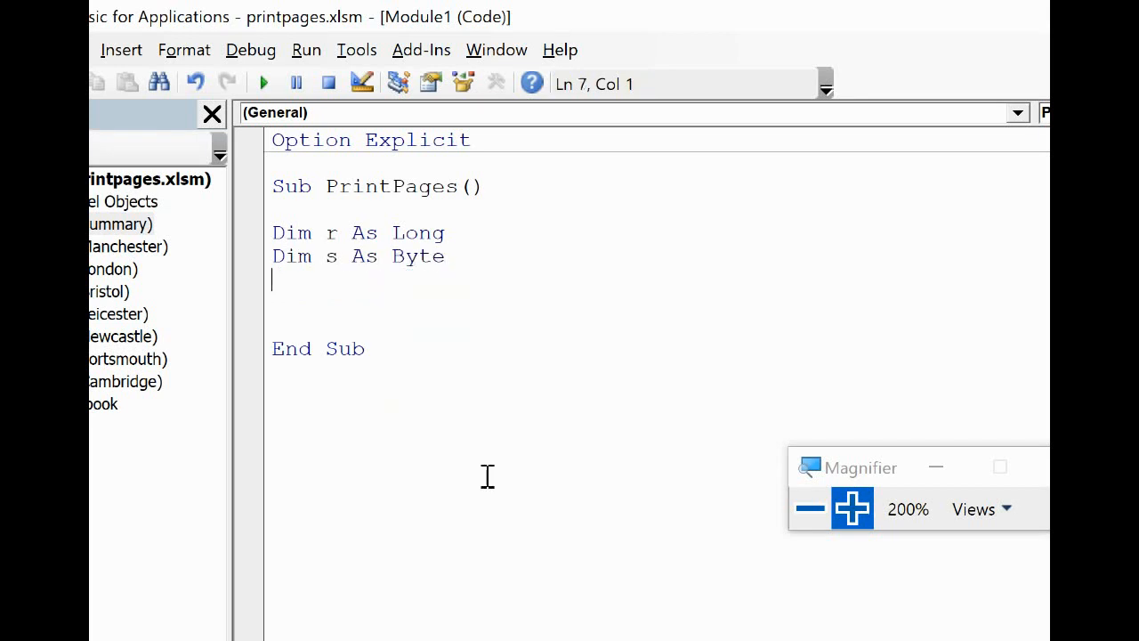
key(enter)
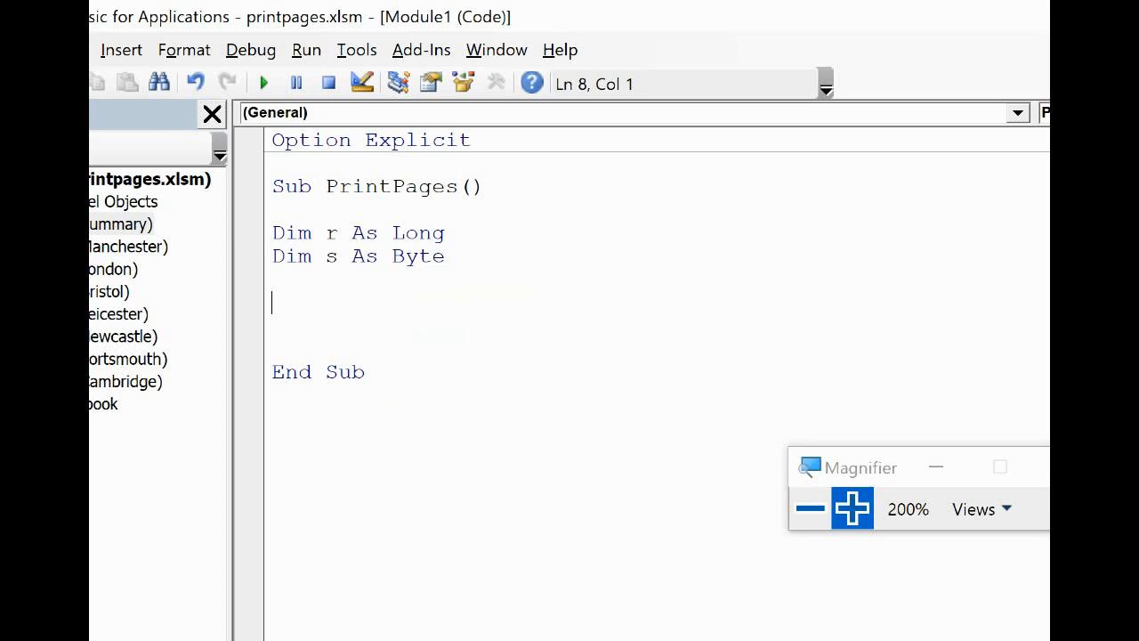
Add r = 3 and an empty For s = 2 To ActiveWorkbook.Worksheets.Count … Next loop.
text(r = 3)
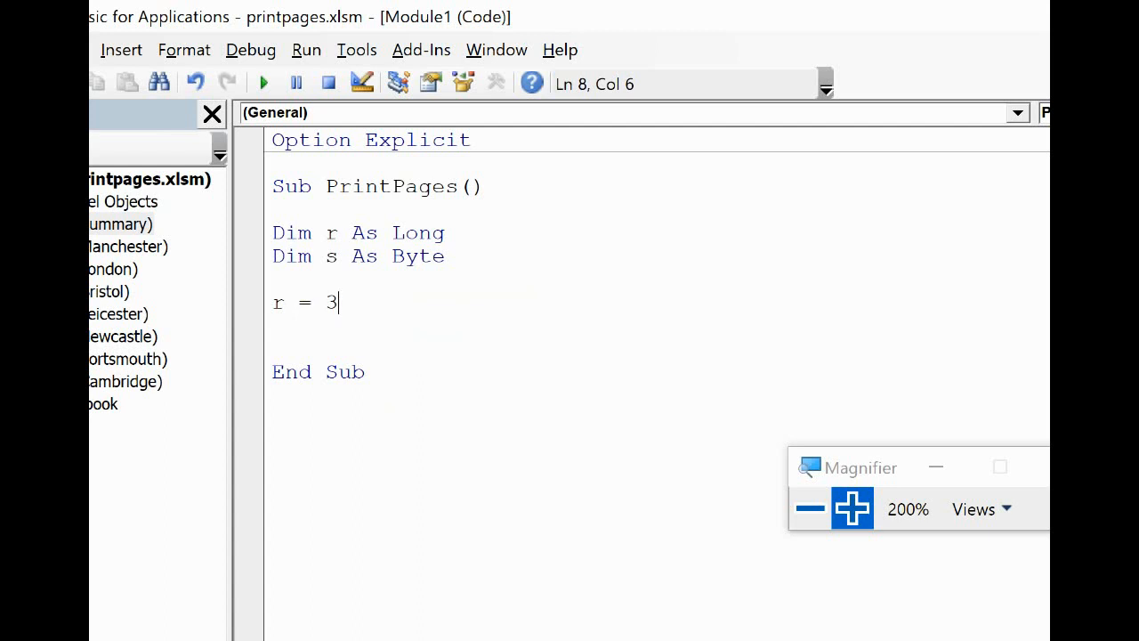
key(Enter)
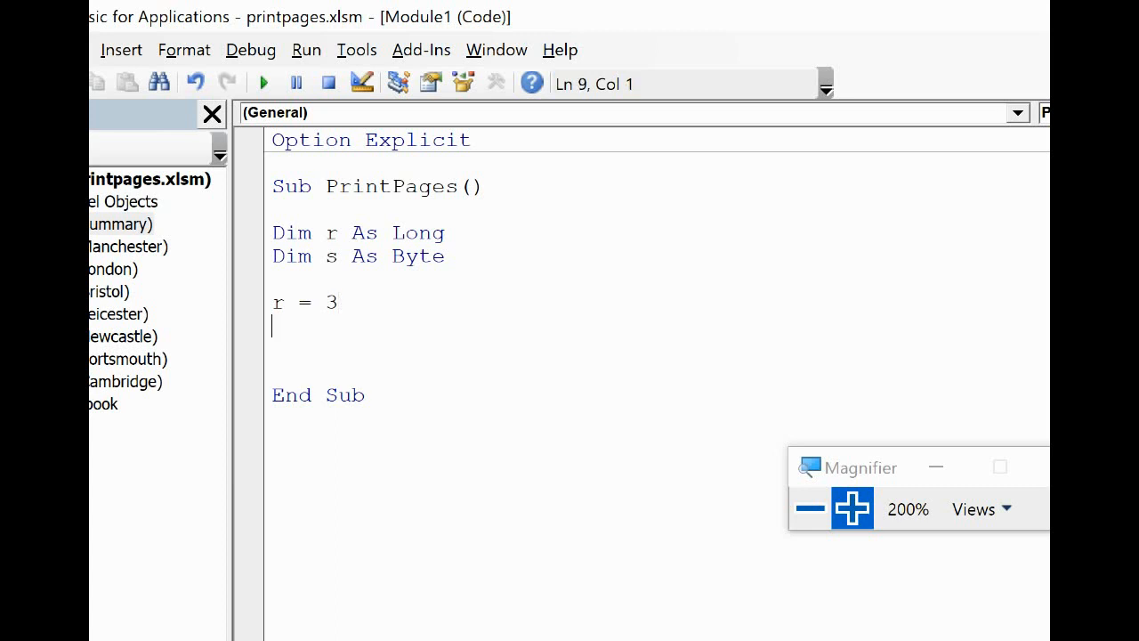
key(enter)
text(for s)
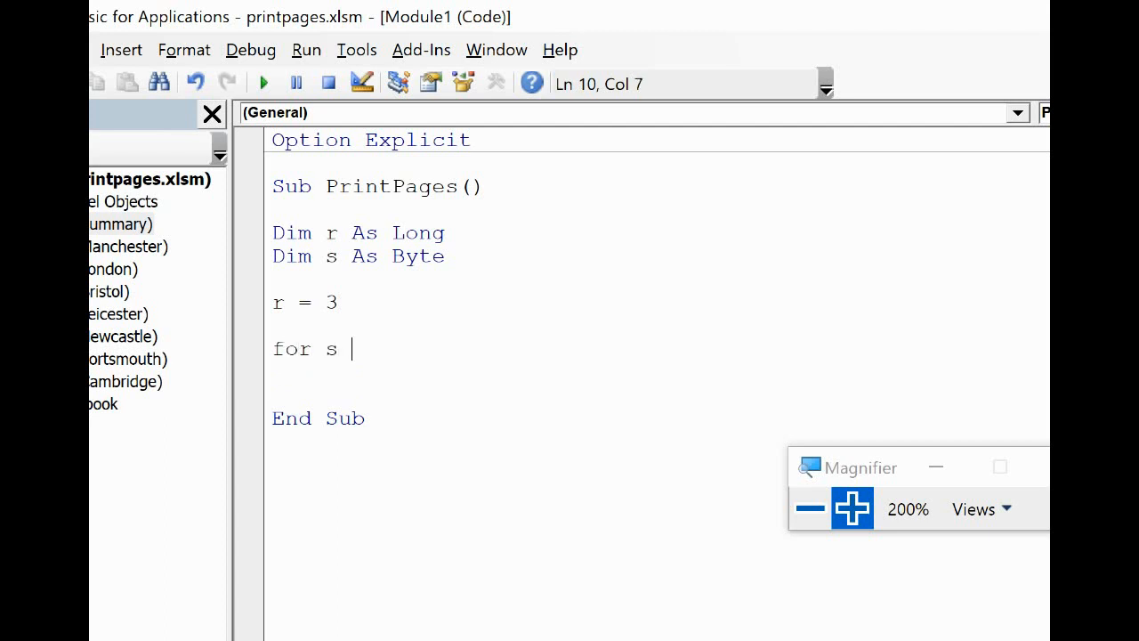
text(= 2 to activew)
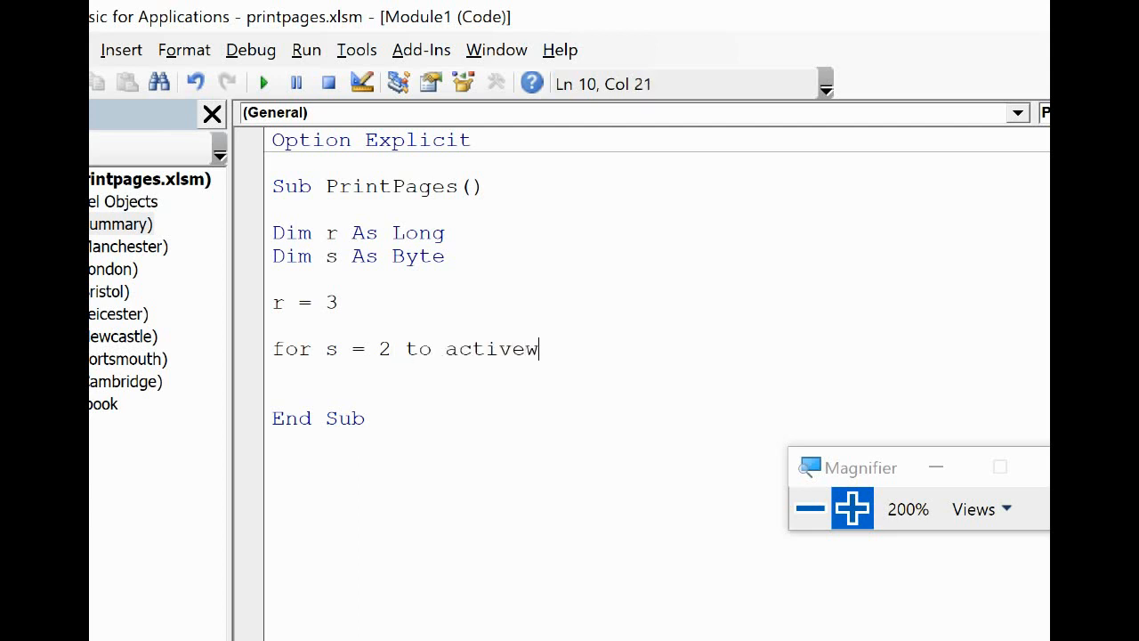
text(orkbook)
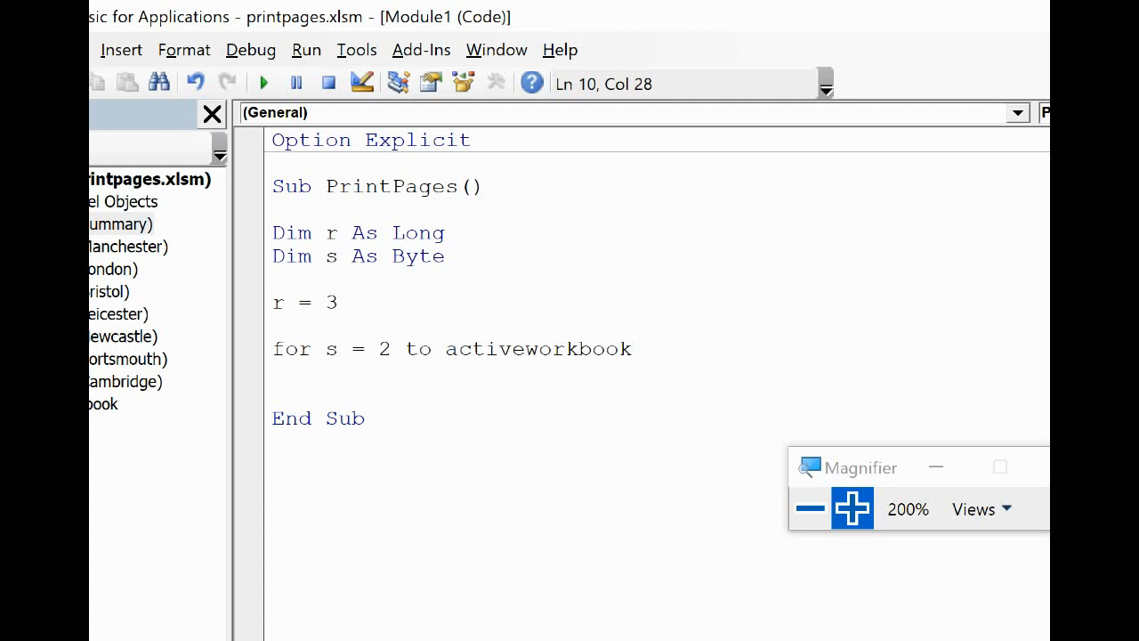
text(.workshe)
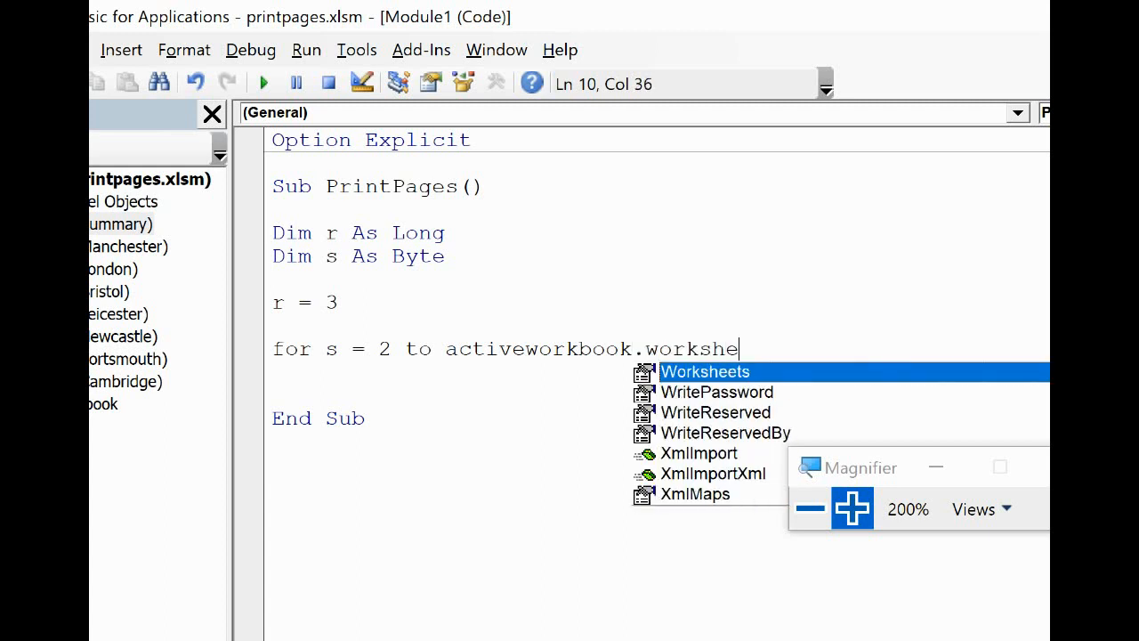
text(Worksheets.count)
click(661, 395)
text(Next)
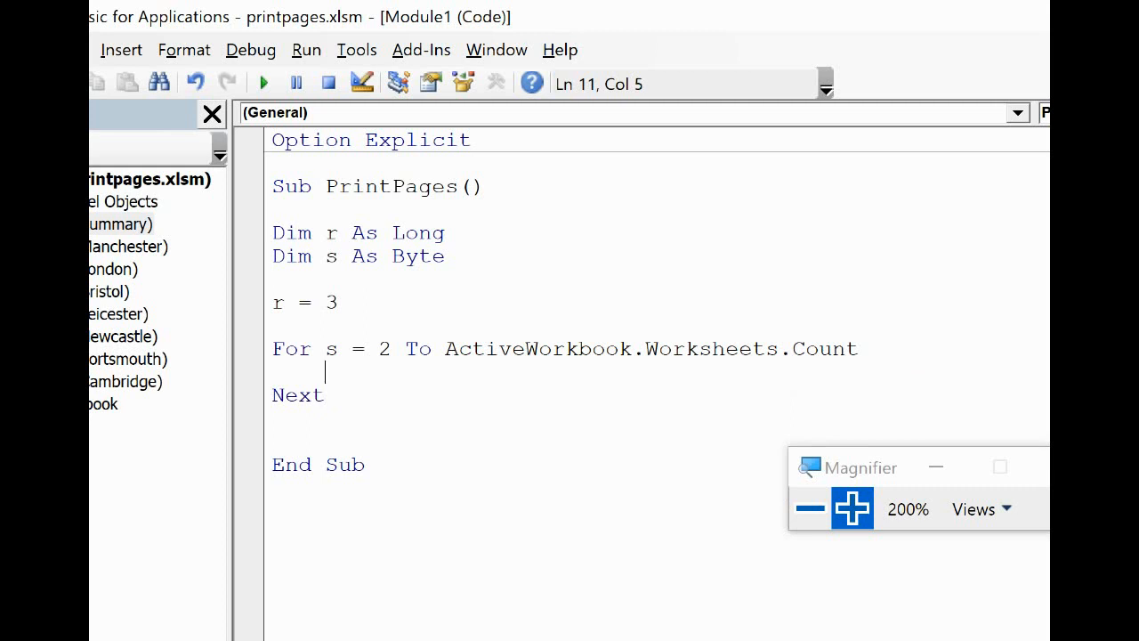
Inside the loop, add Cells(r, 2).Value = Worksheets(s).Name and start a new line.
text(cells)
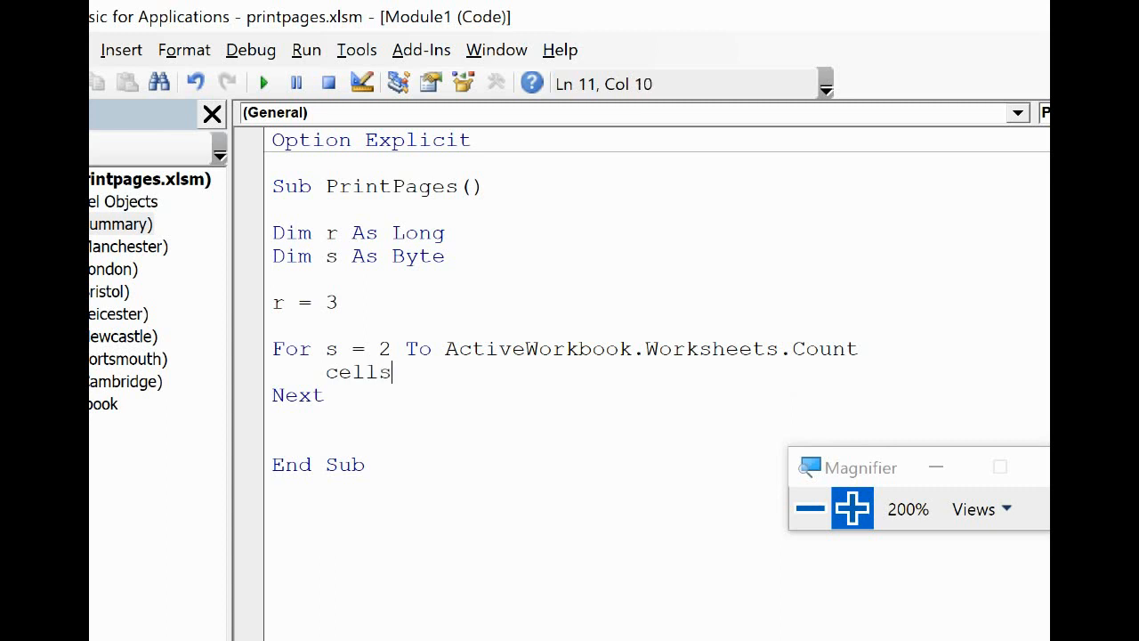
text(()
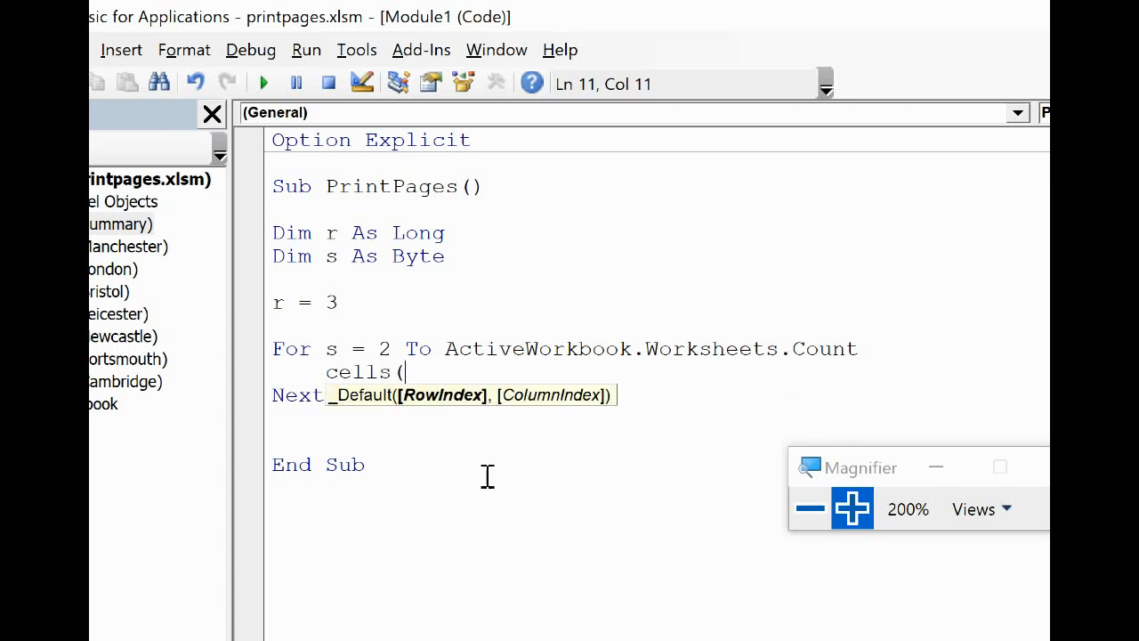
text(r)
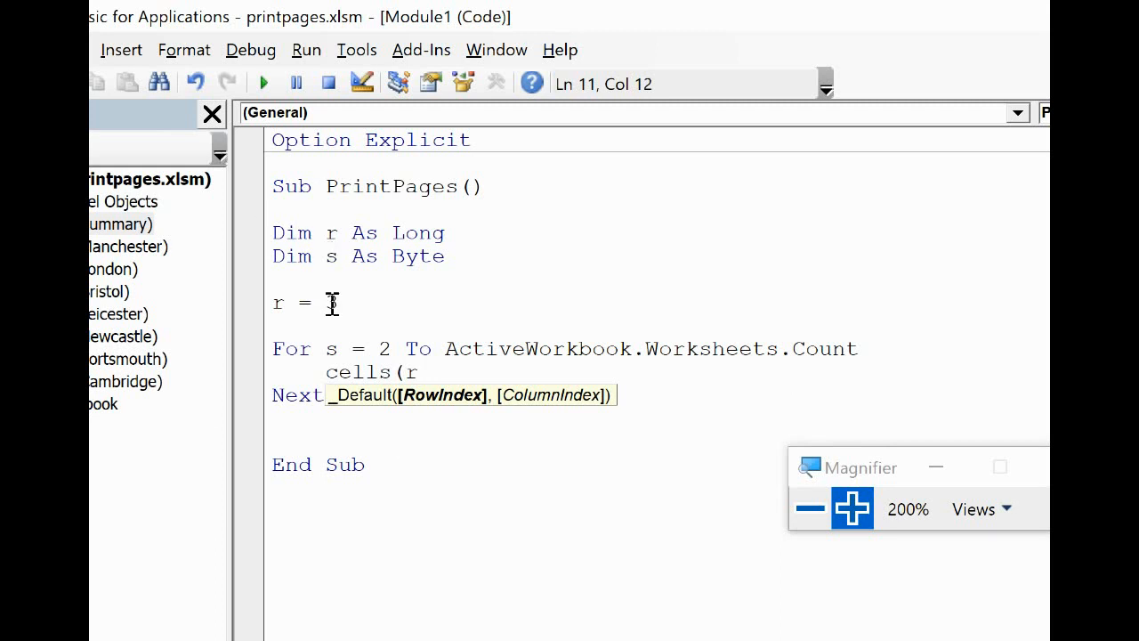
text(3)
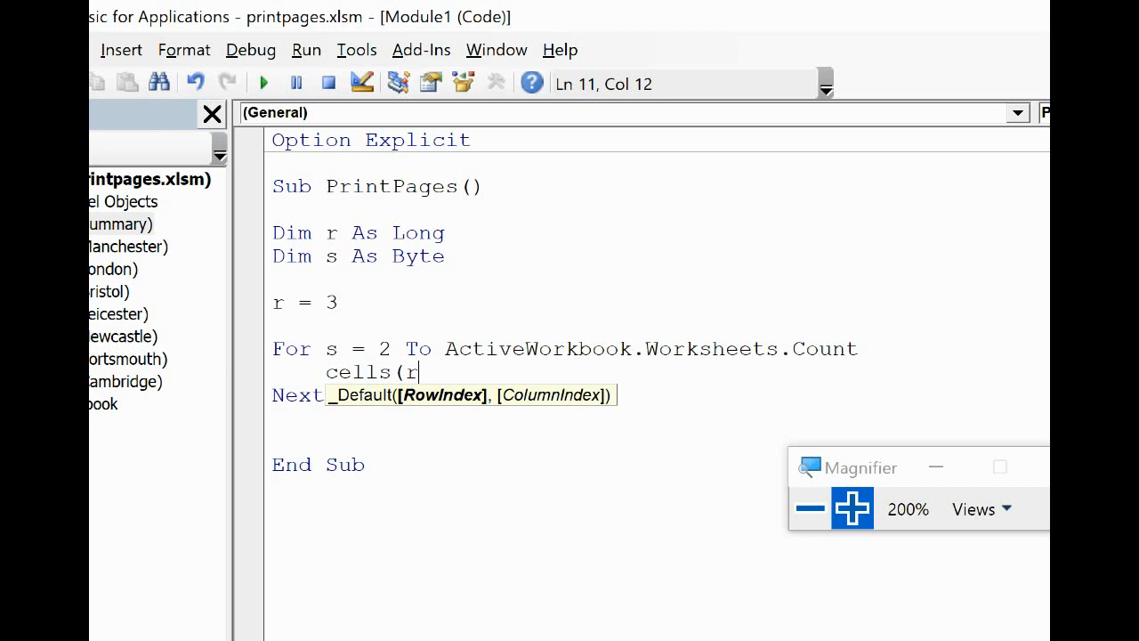
text(,2))
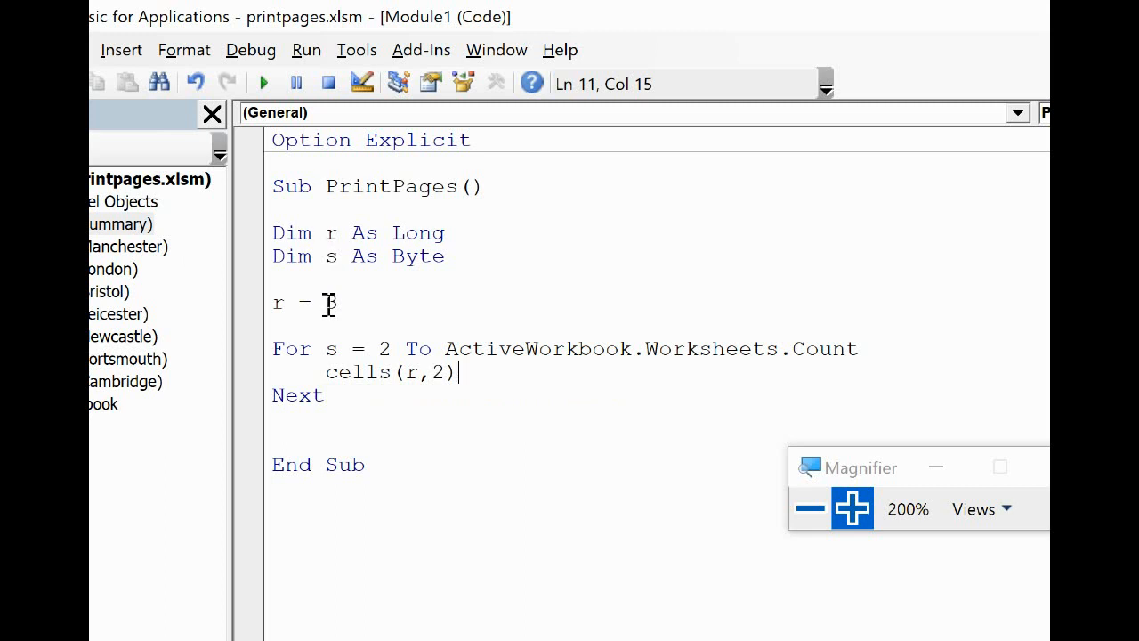
text(.value =)
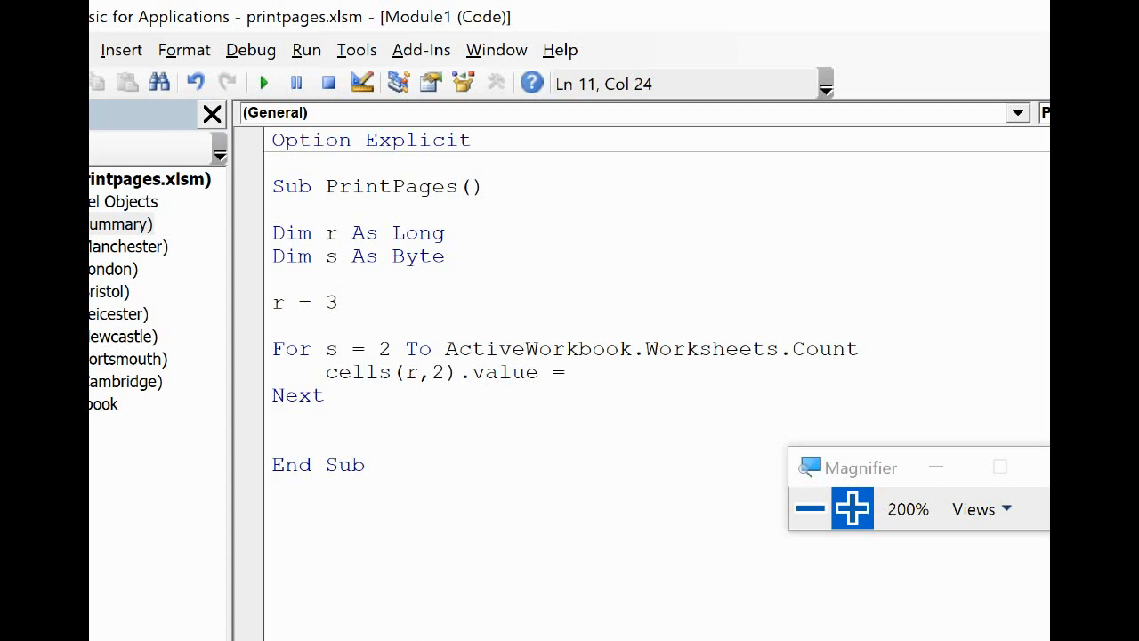
text(worksheets()
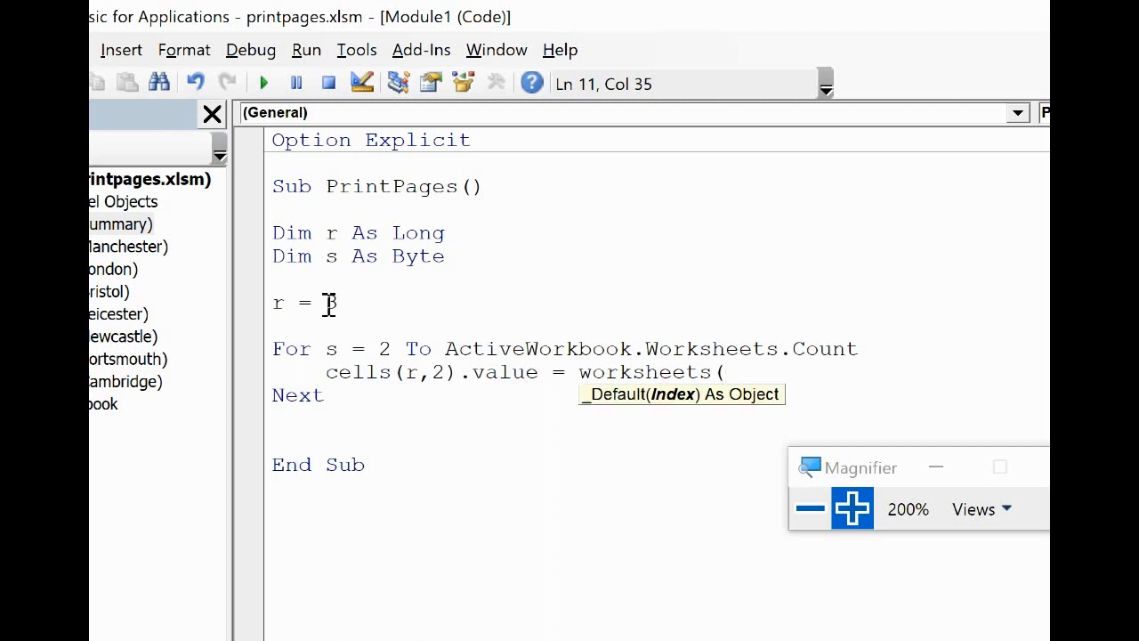
text(s))
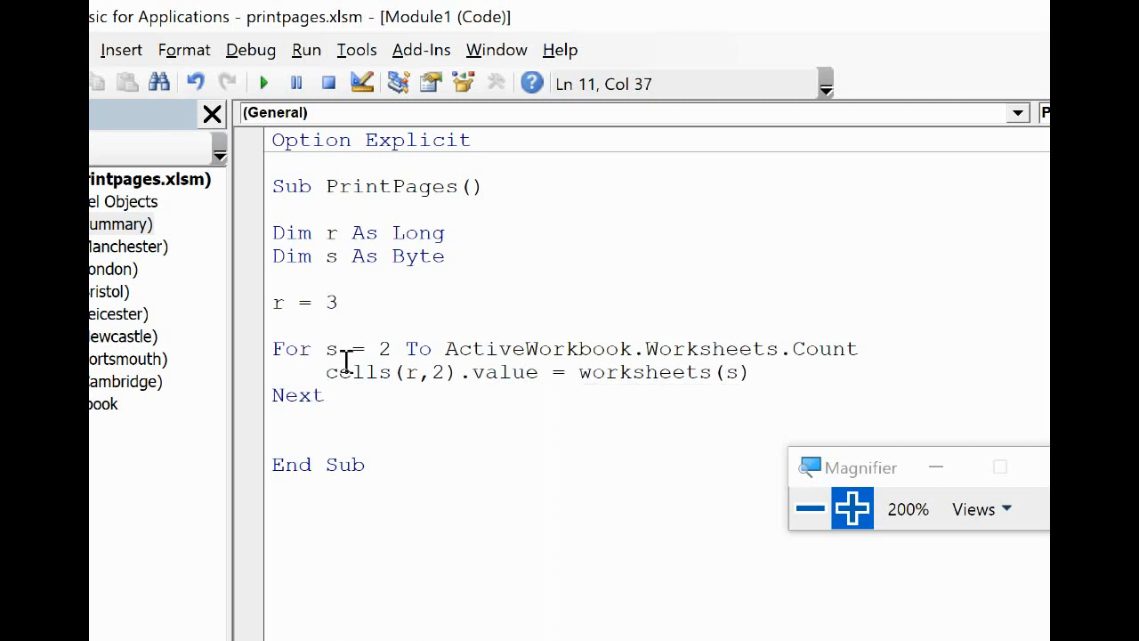
mouse_move(658, 378)
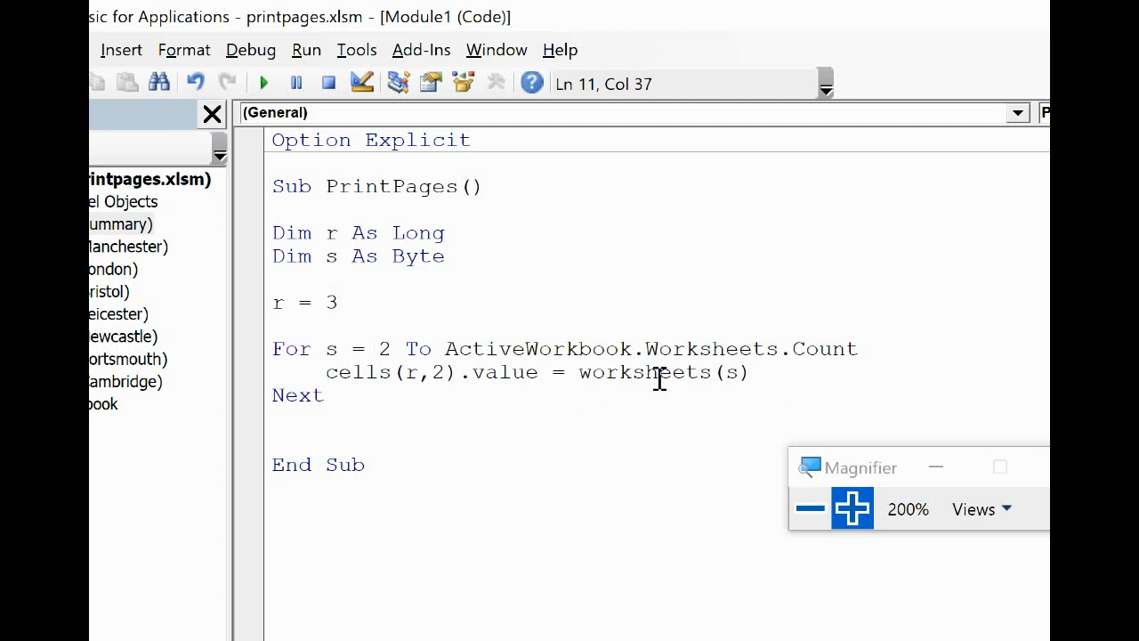
text(.name)
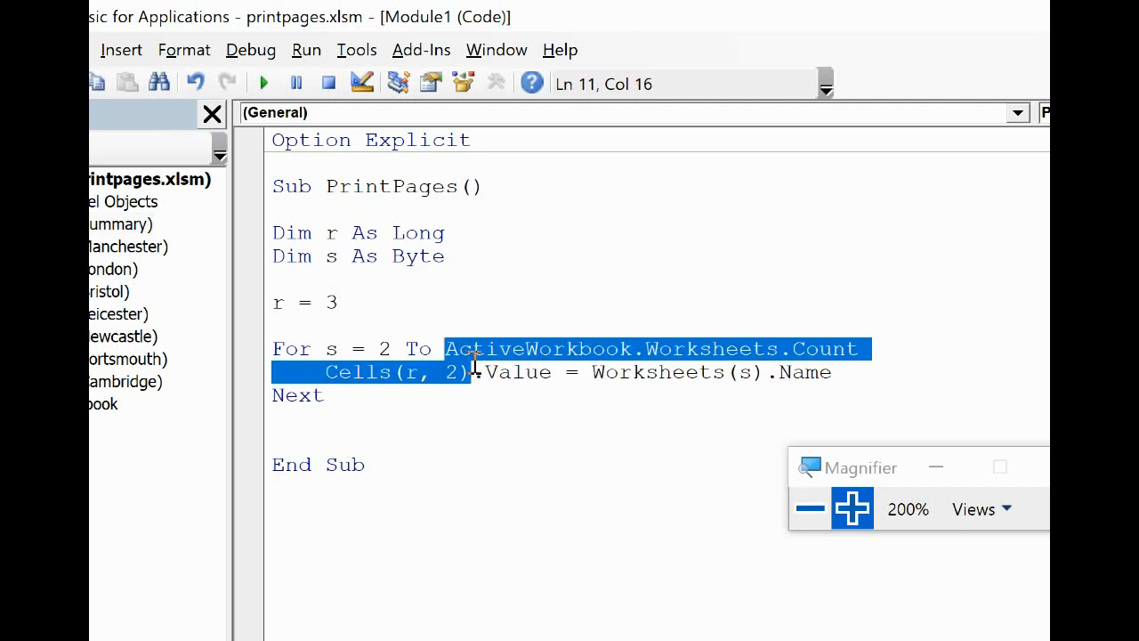
click(831, 372)
text(ce)
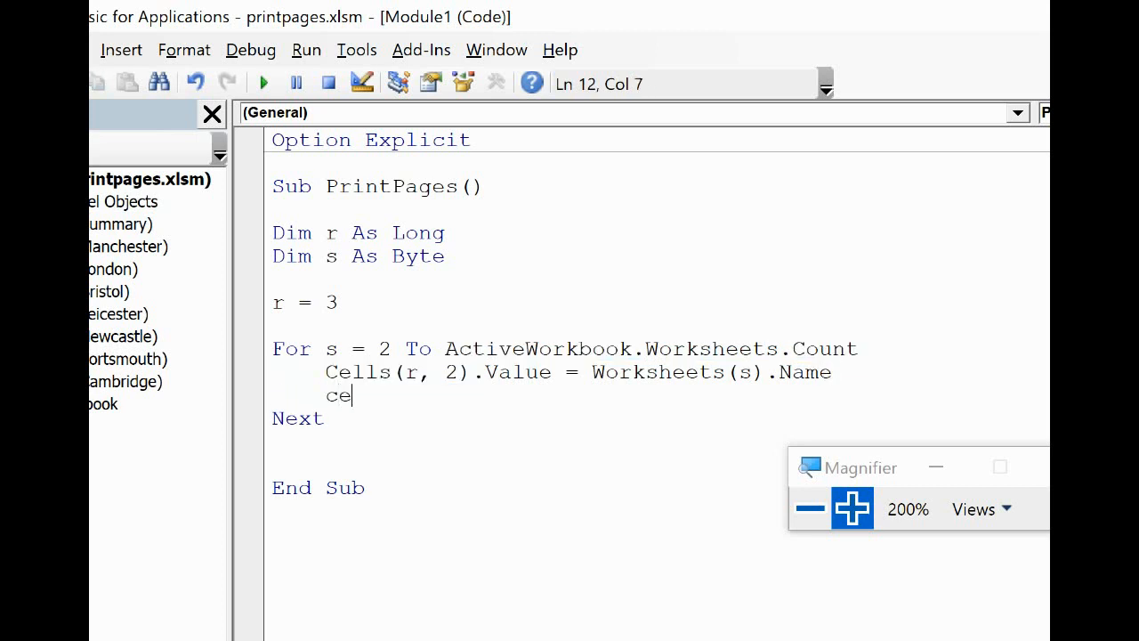
Add the loop line cells(r,3).value = worksheets(s).pagesetup.pages.count for column C.
text(lls(r)
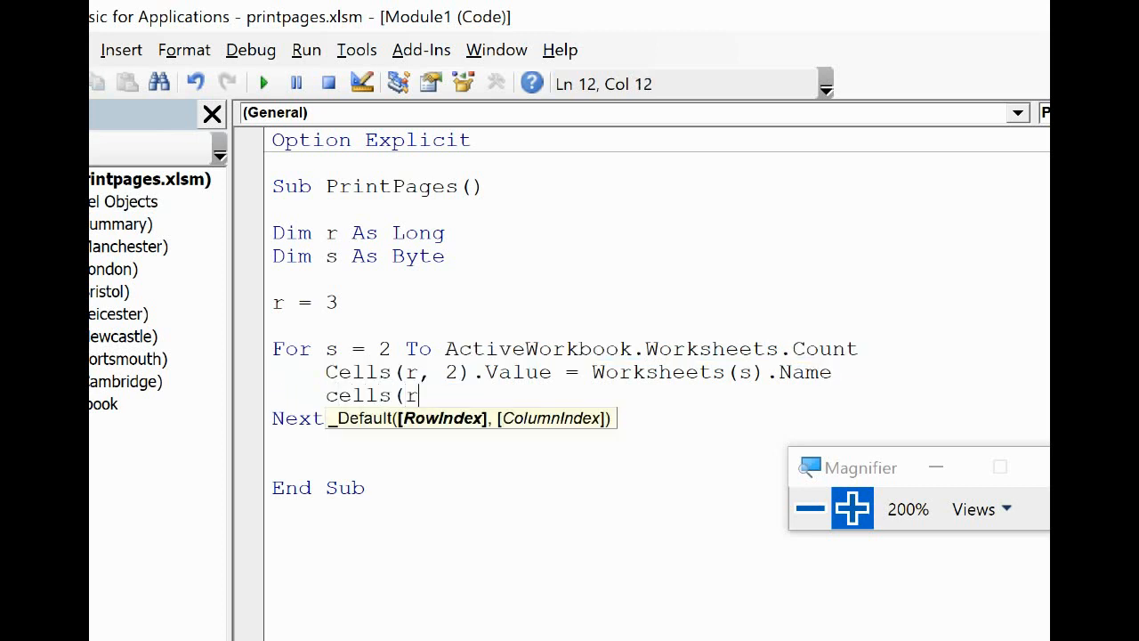
text(,3)
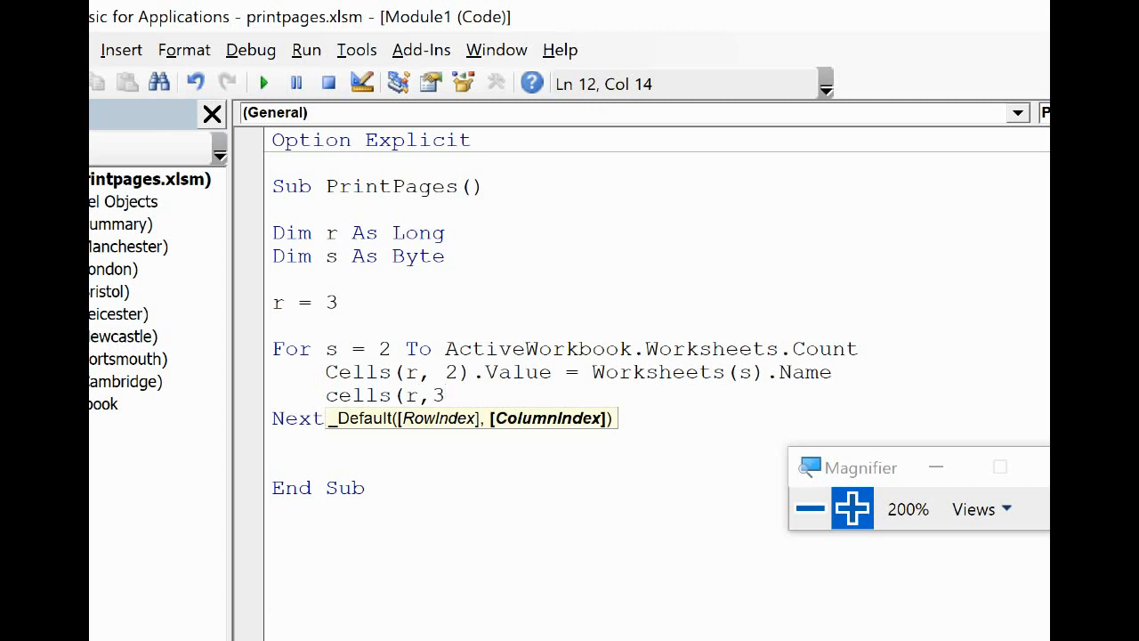
text(.val)
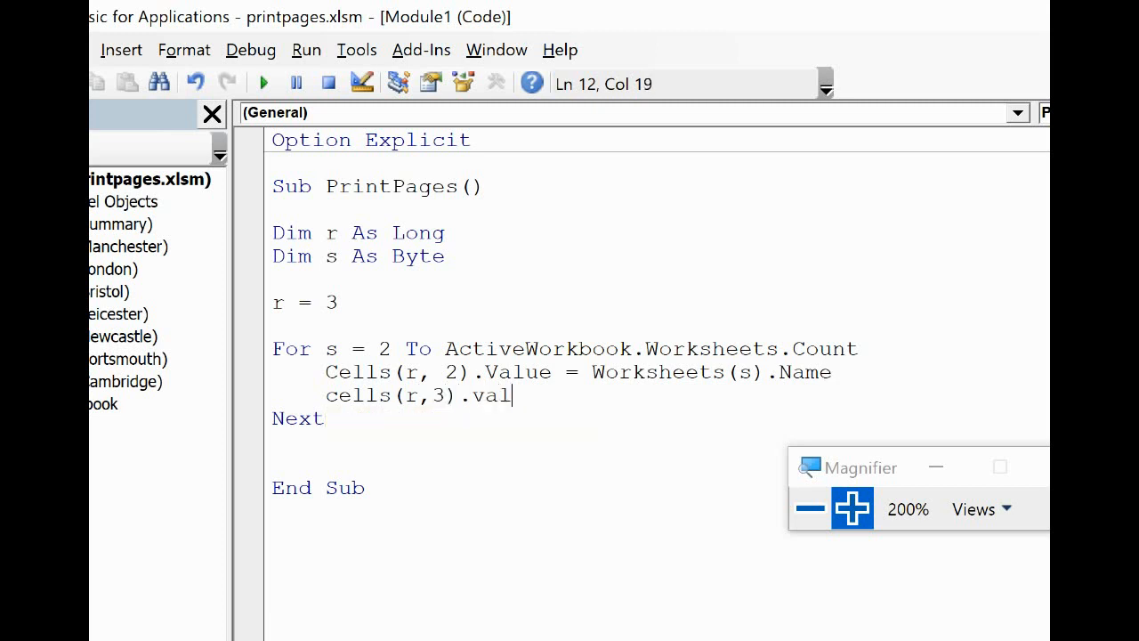
text(ue =)
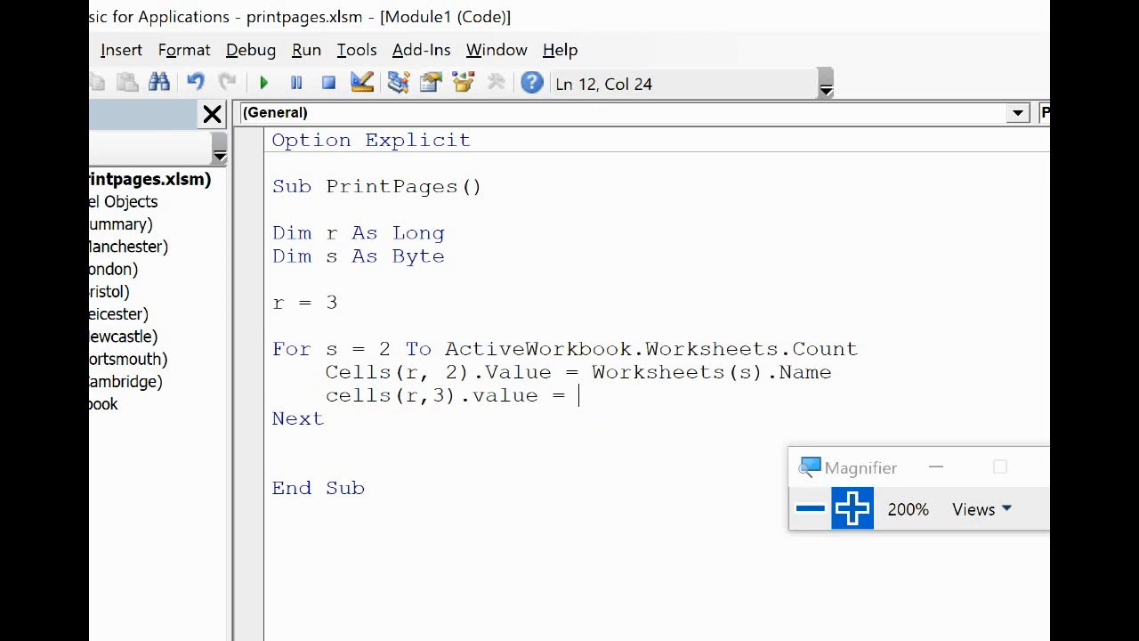
text(workshee)
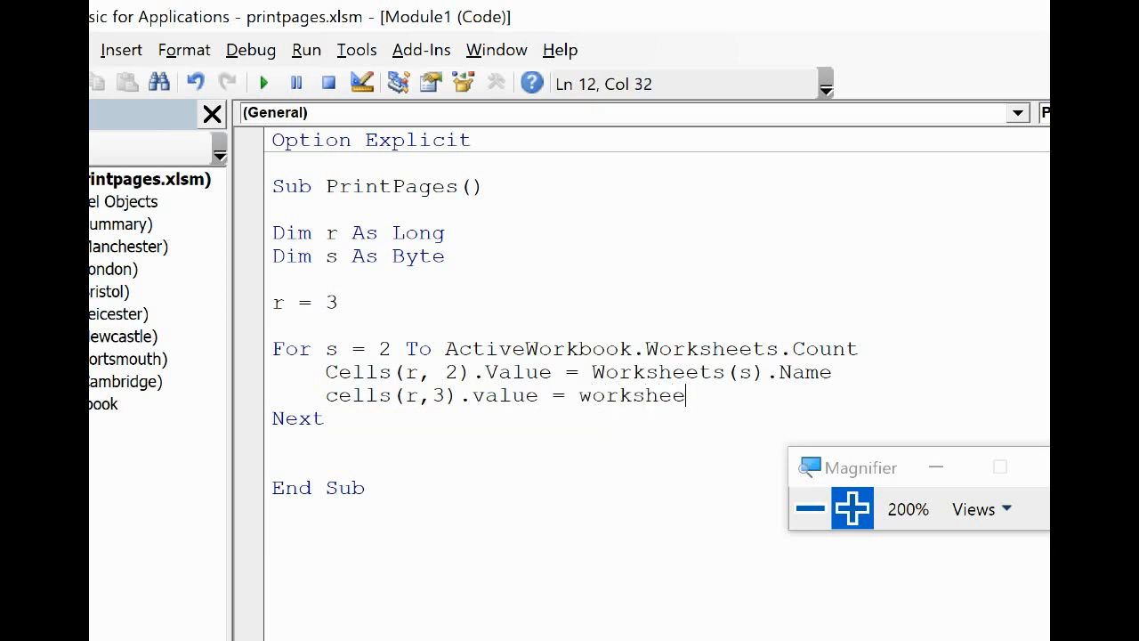
text(ts(s))
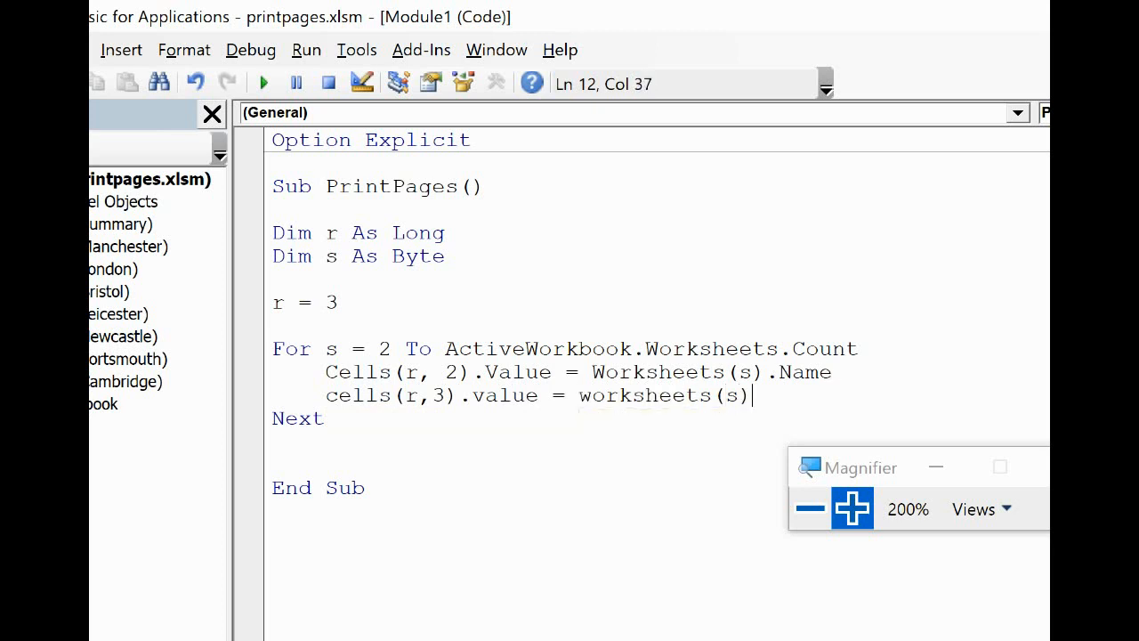
text(.pages)
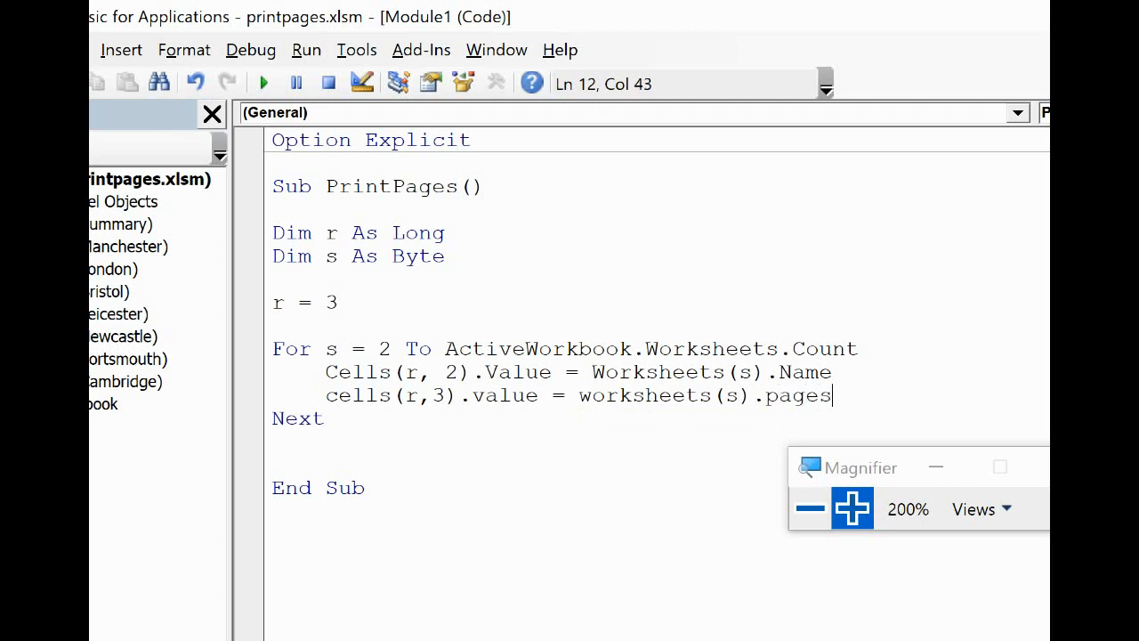
text(etup)
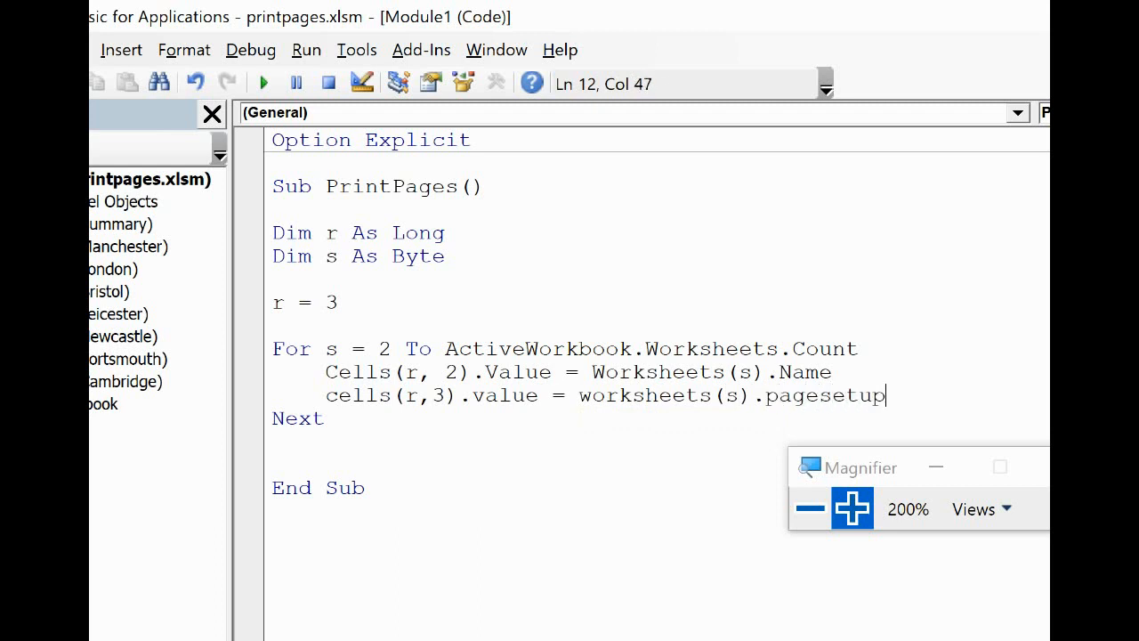
text(.pages.count)
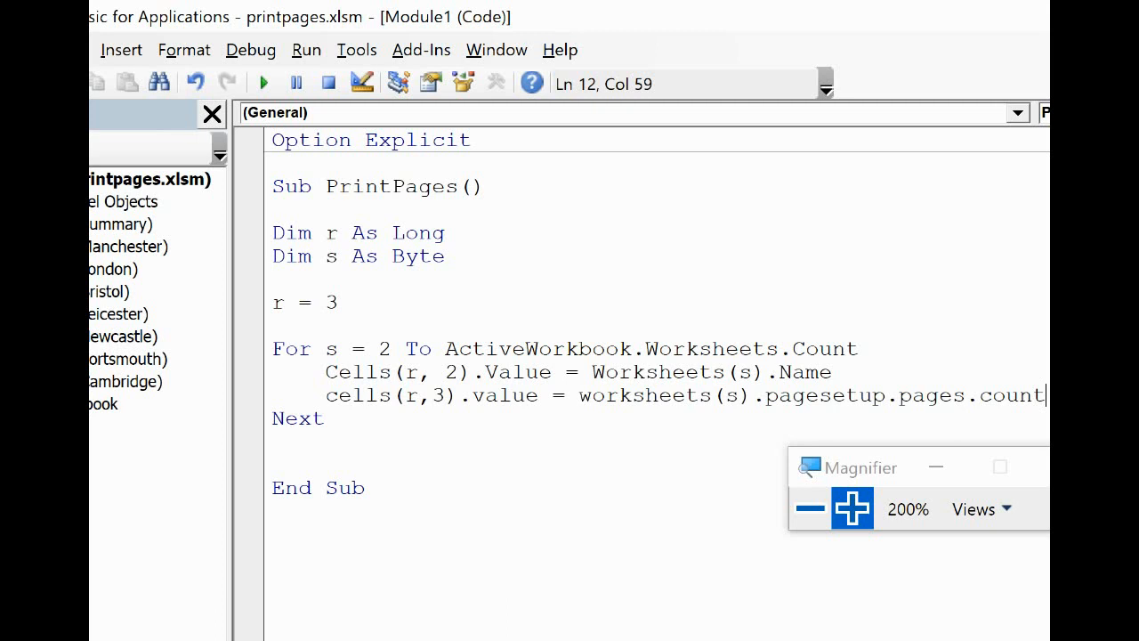
click(367, 395)
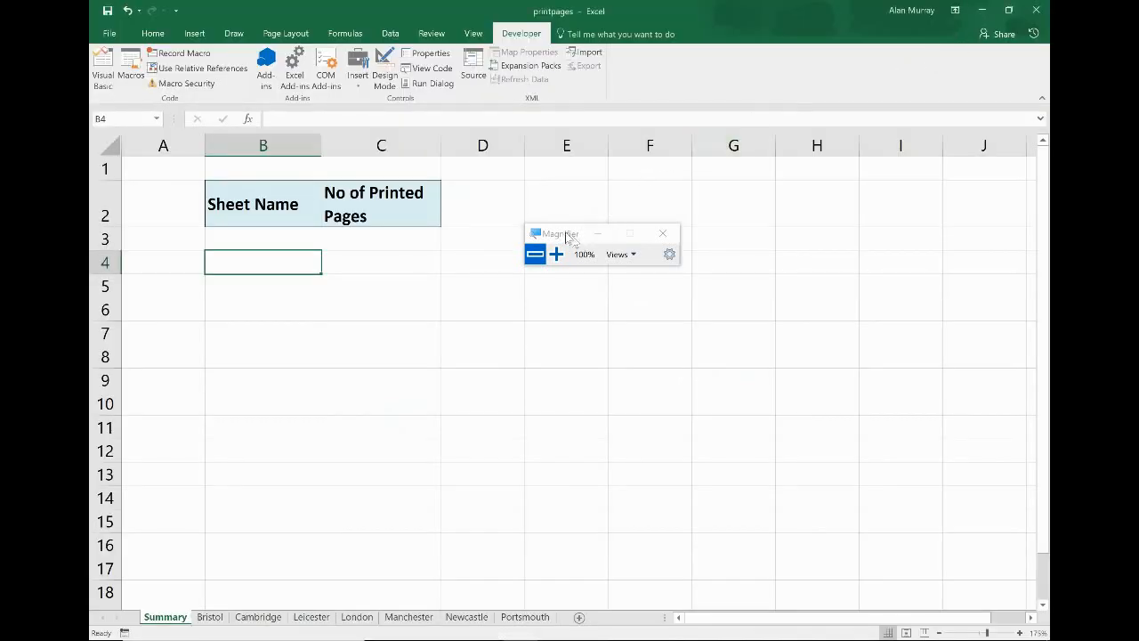
Draw a Form Controls button right of the table, assign PrintPages, and caption it 'List the Pages'.
drag(560, 233, 728, 425)
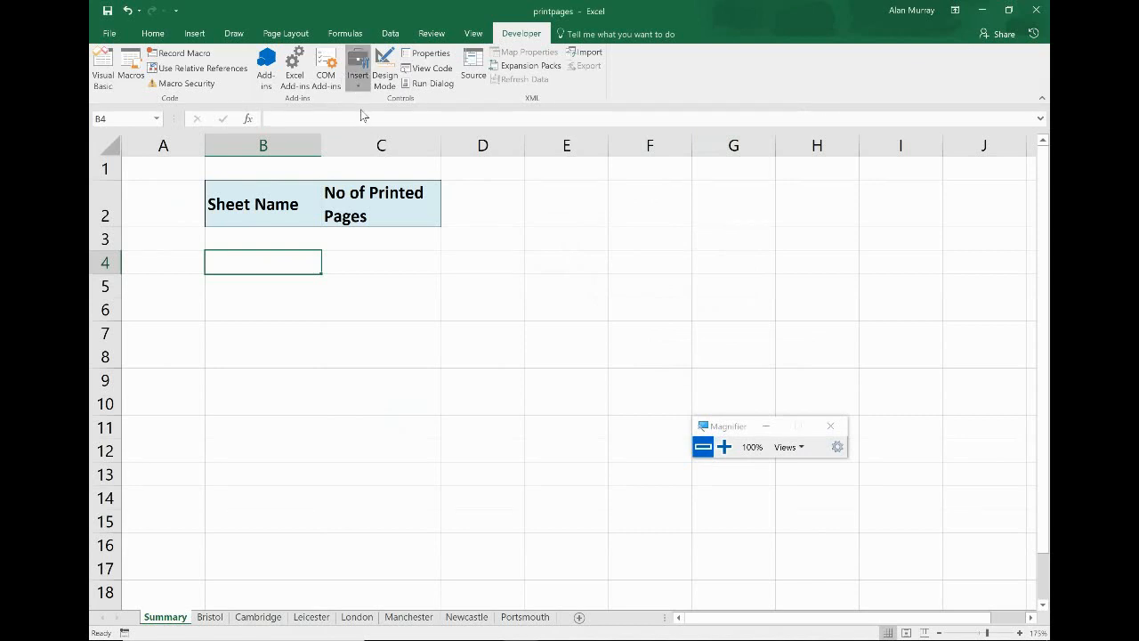
click(357, 68)
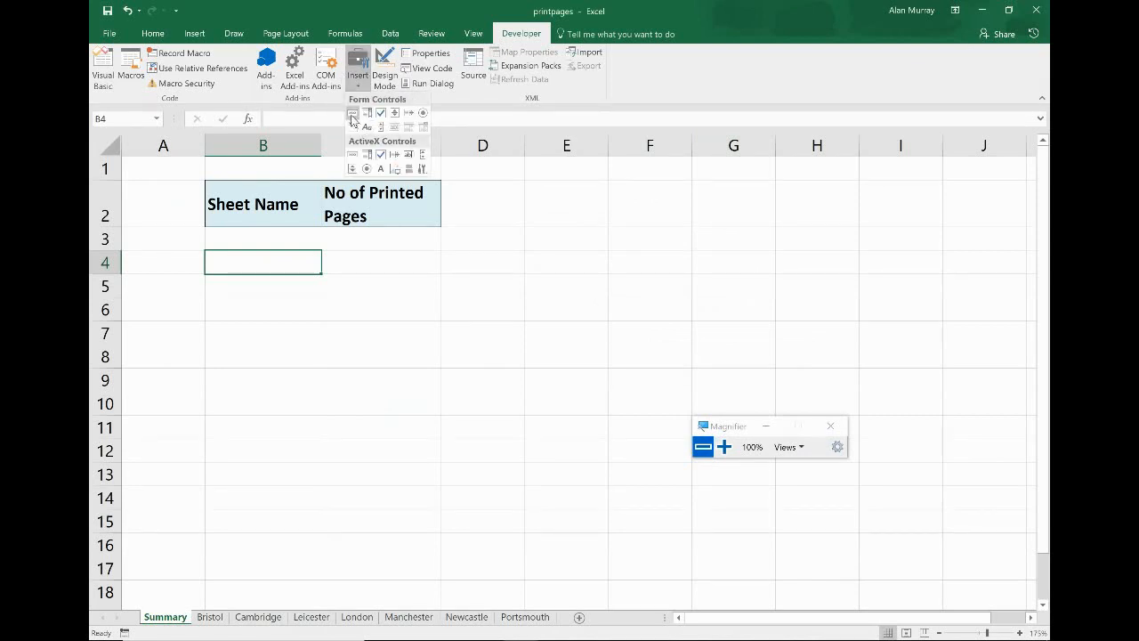
click(353, 113)
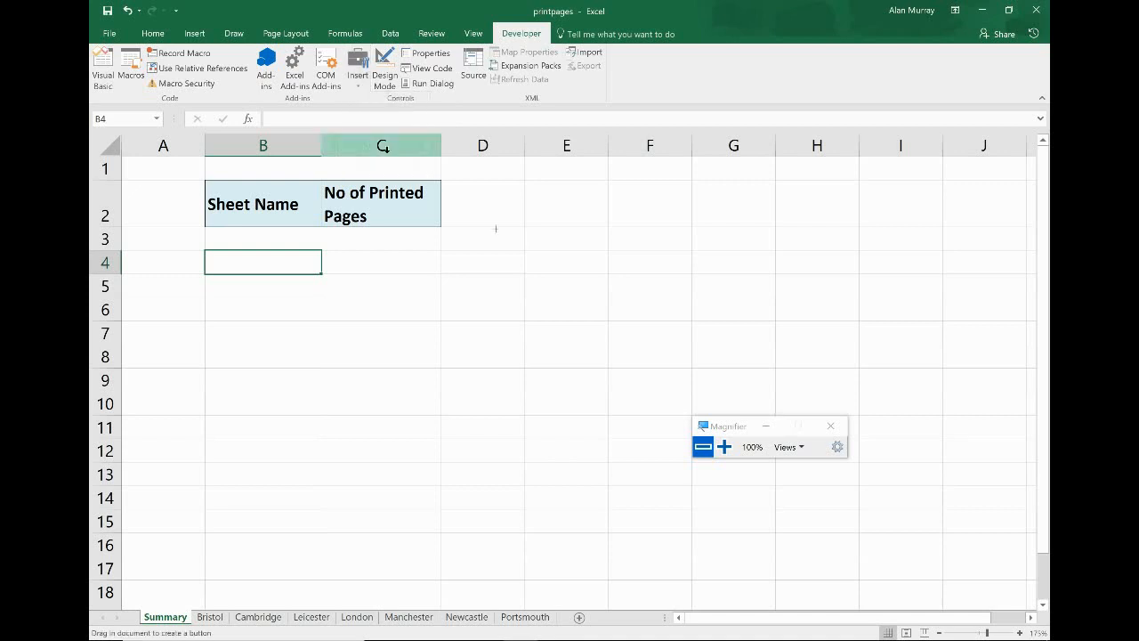
drag(554, 211, 678, 262)
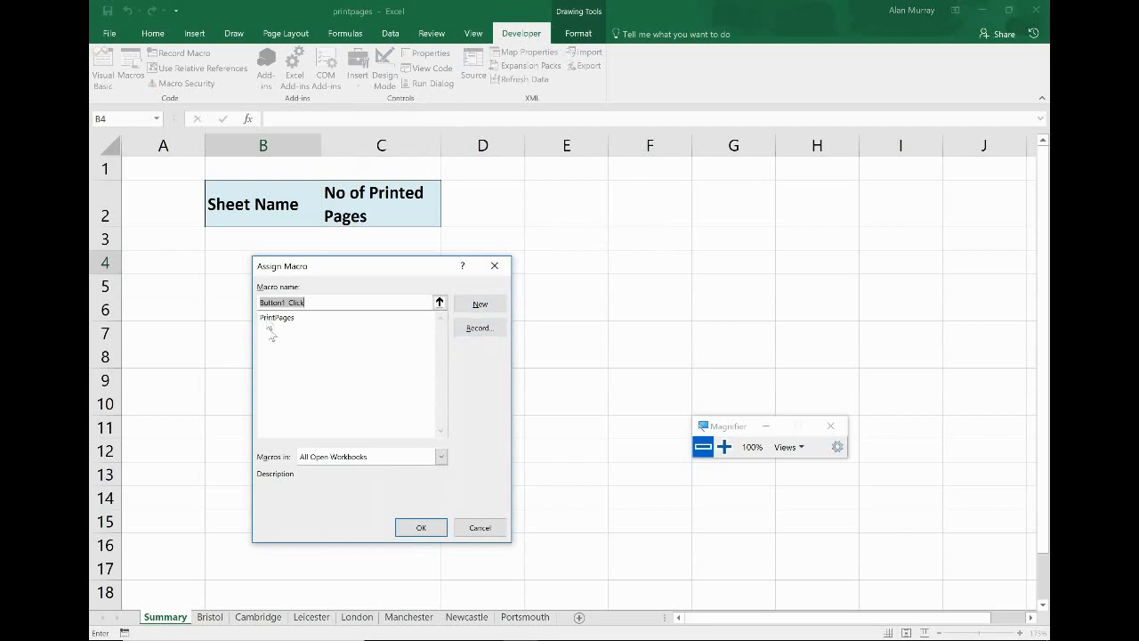
click(421, 527)
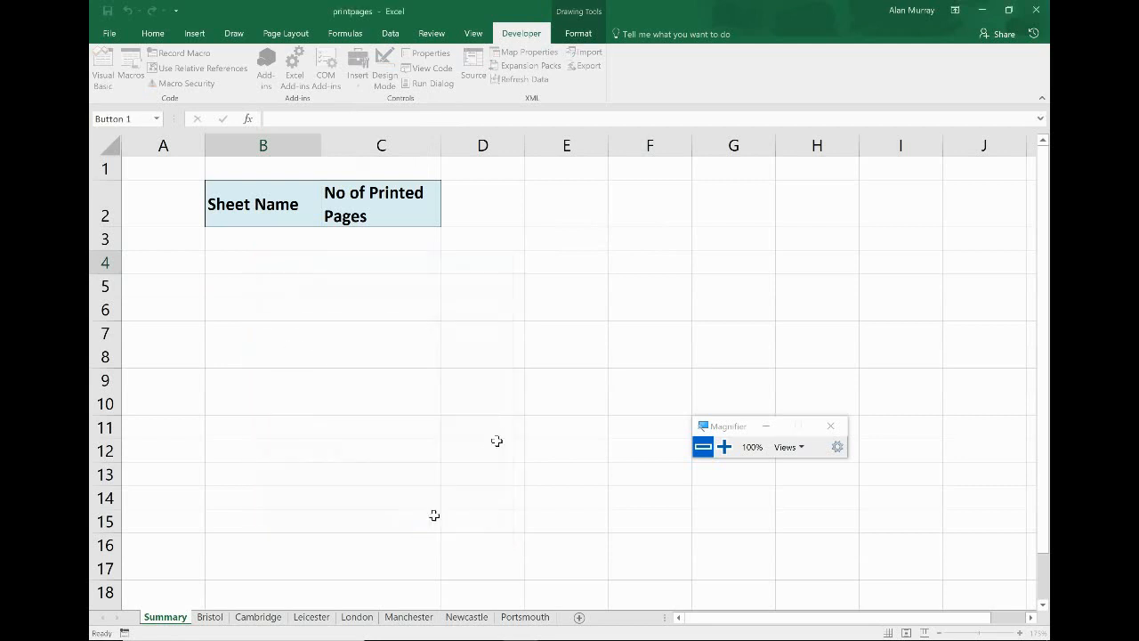
drag(552, 210, 678, 264)
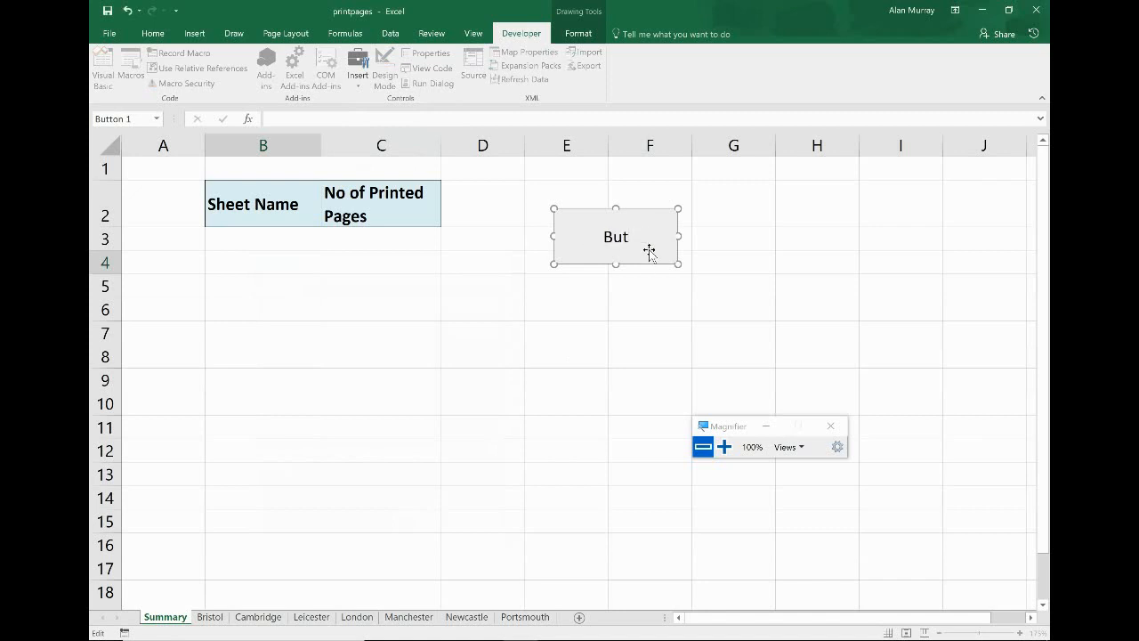
text(List the Pages)
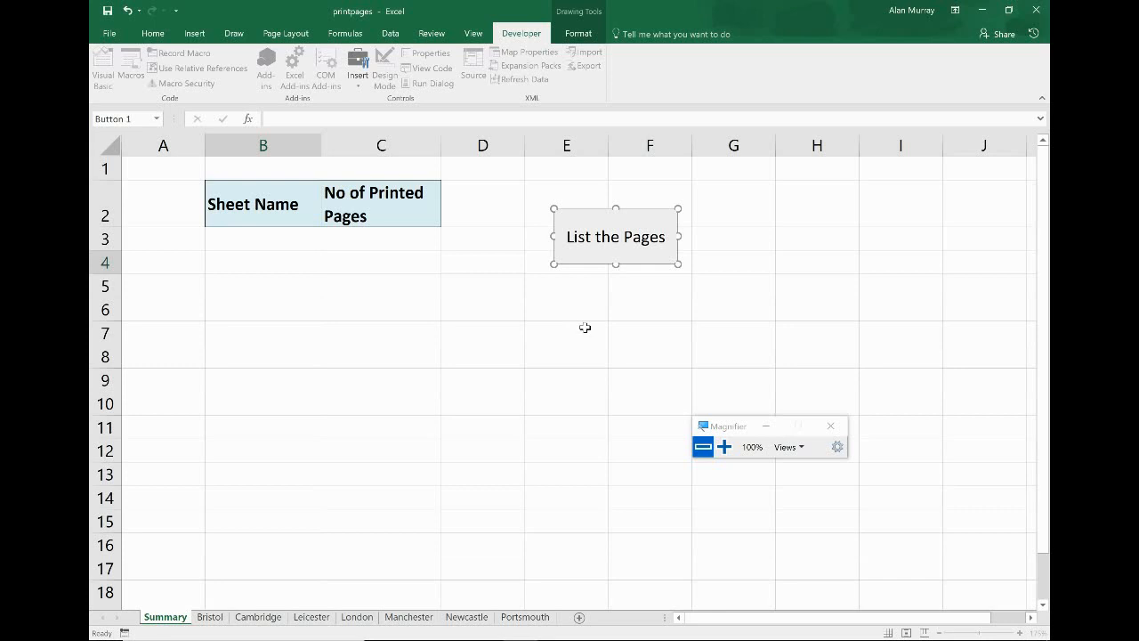
Run PrintPages from the List the Pages button, filling sheet names Bristol through Newcastle with page counts.
click(566, 332)
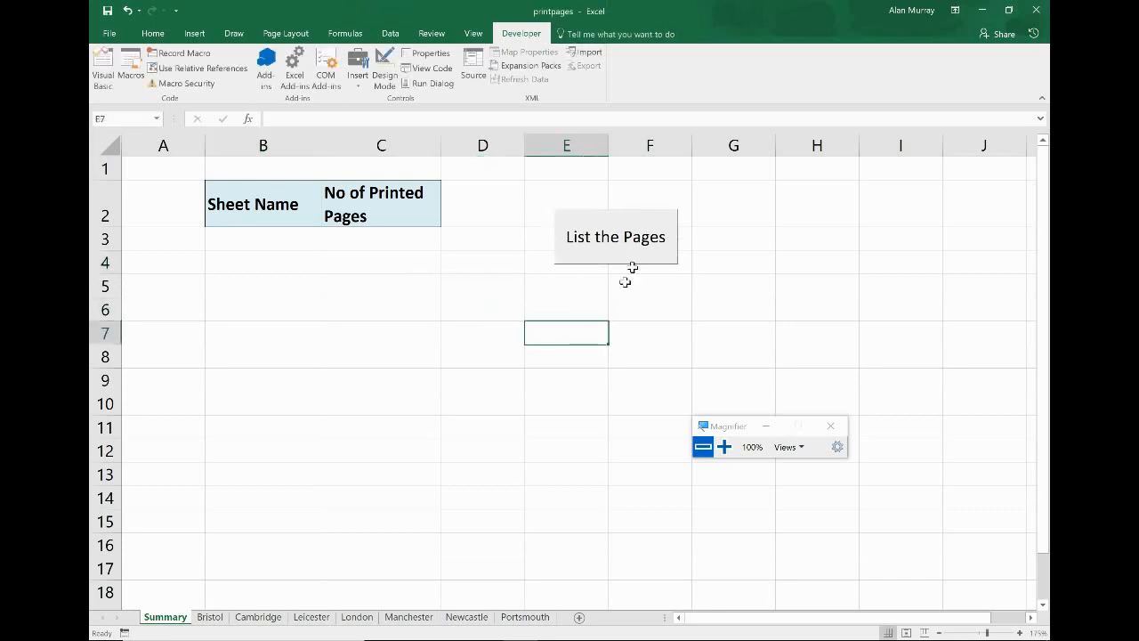
mouse_move(615, 255)
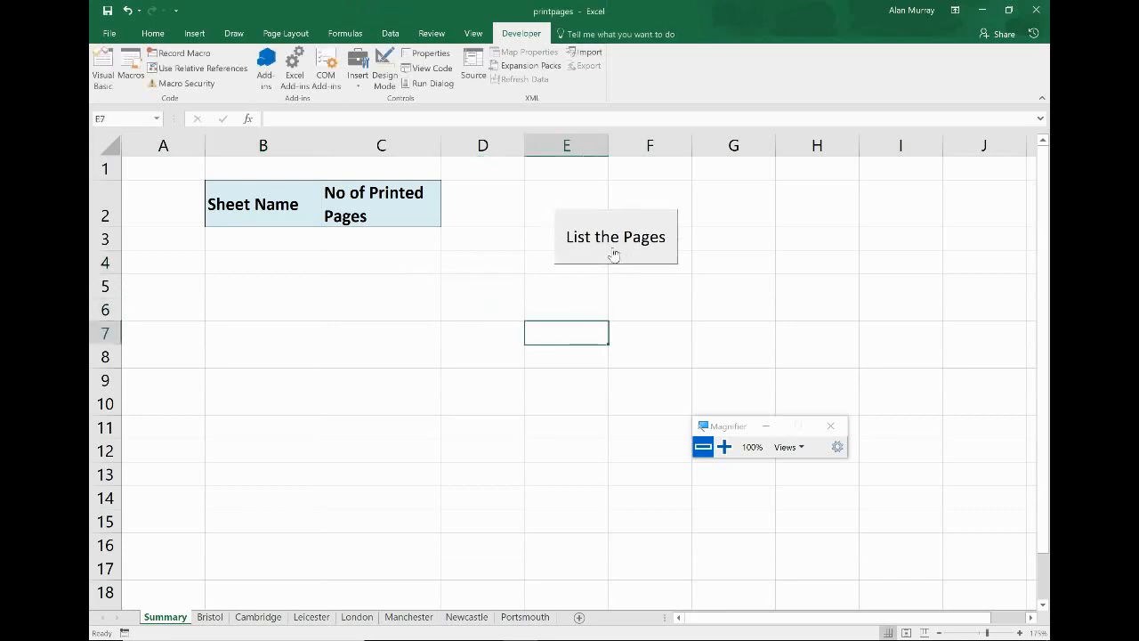
click(615, 237)
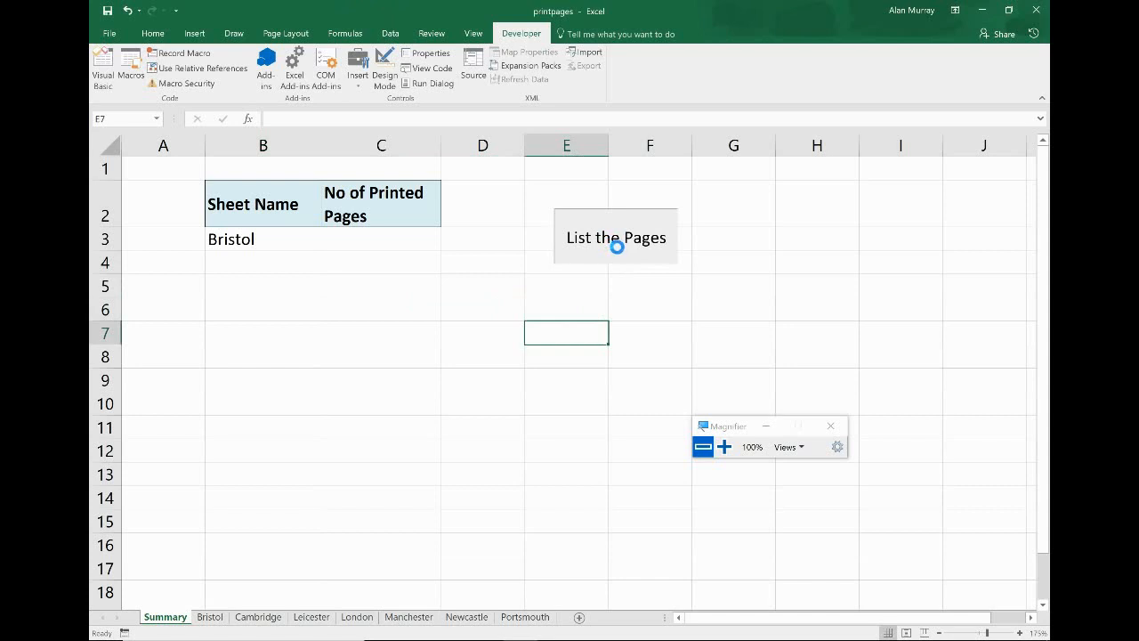
click(614, 236)
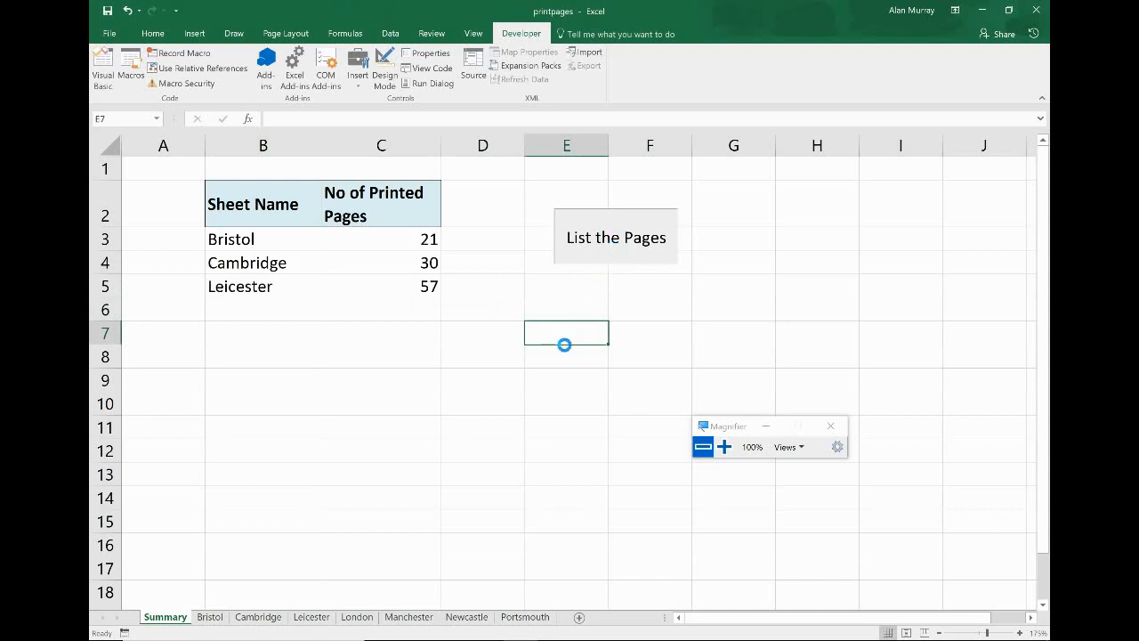
click(615, 237)
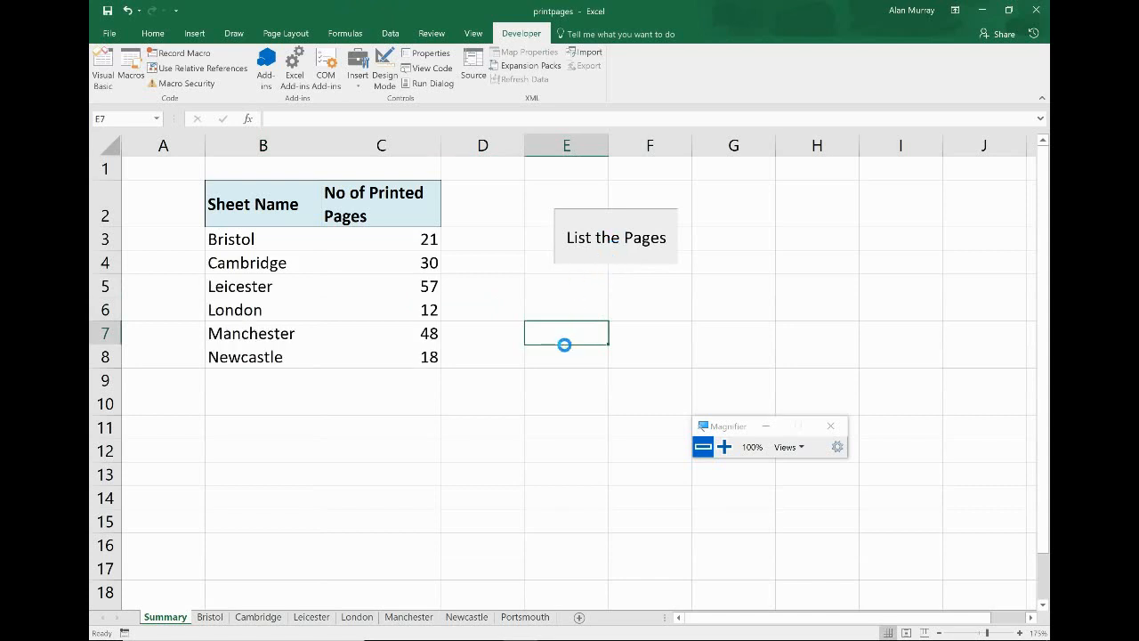
click(615, 236)
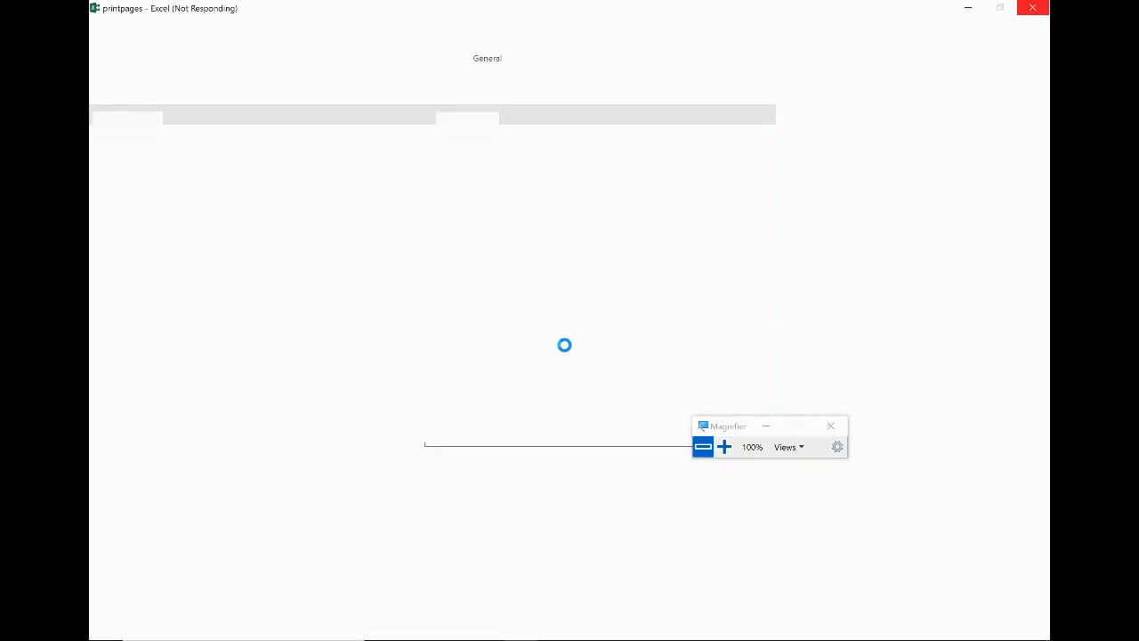